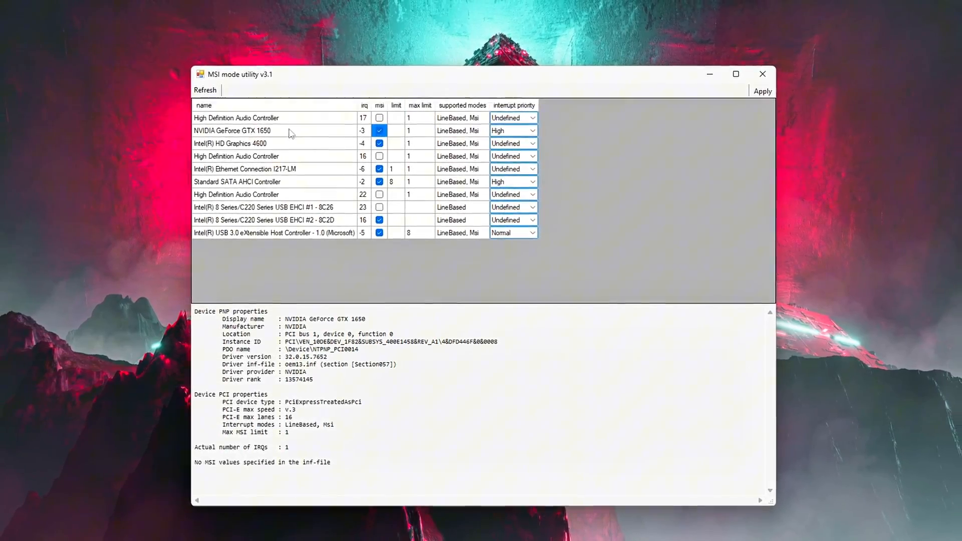
# Step: Set the TimeBrokerSvc Start value to 4 and confirm it
pyautogui.click(512, 130)
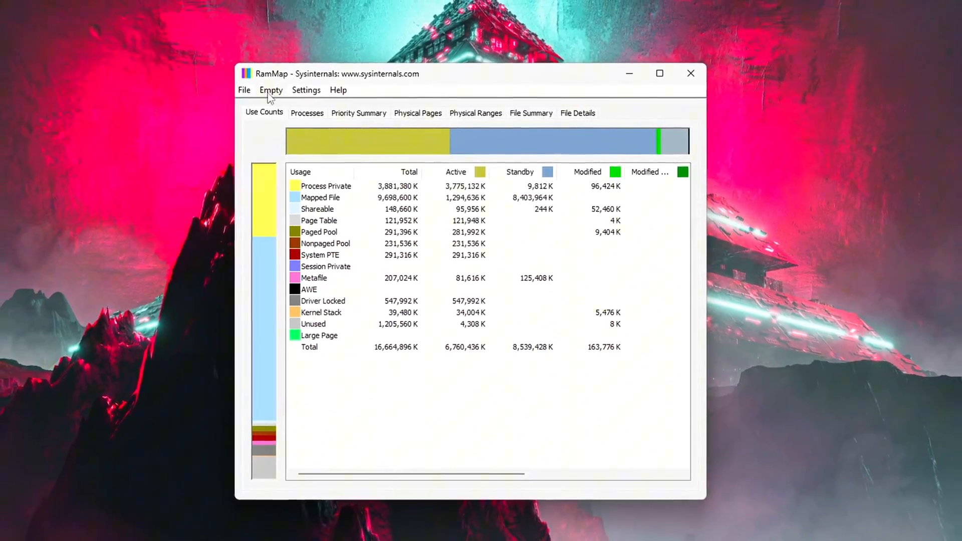
pyautogui.click(271, 89)
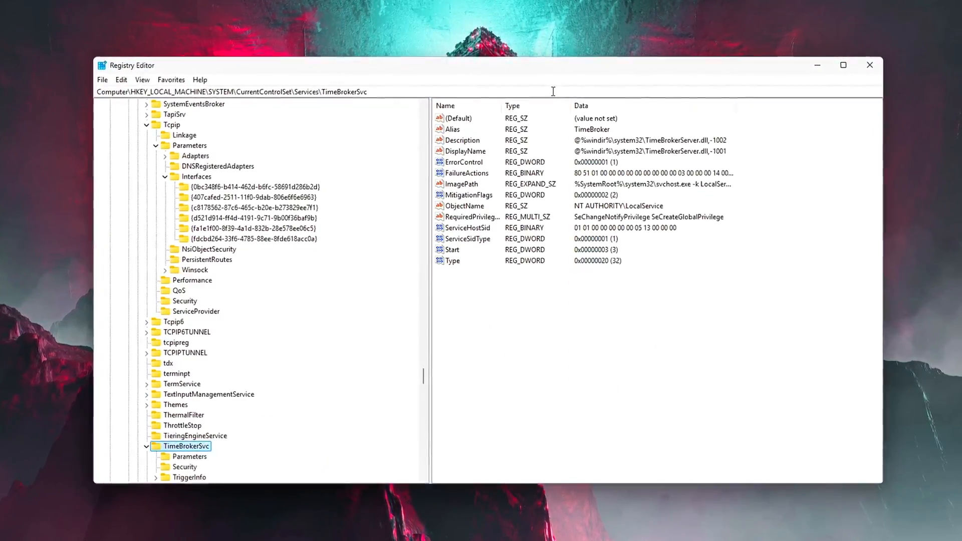
pyautogui.doubleClick(454, 250)
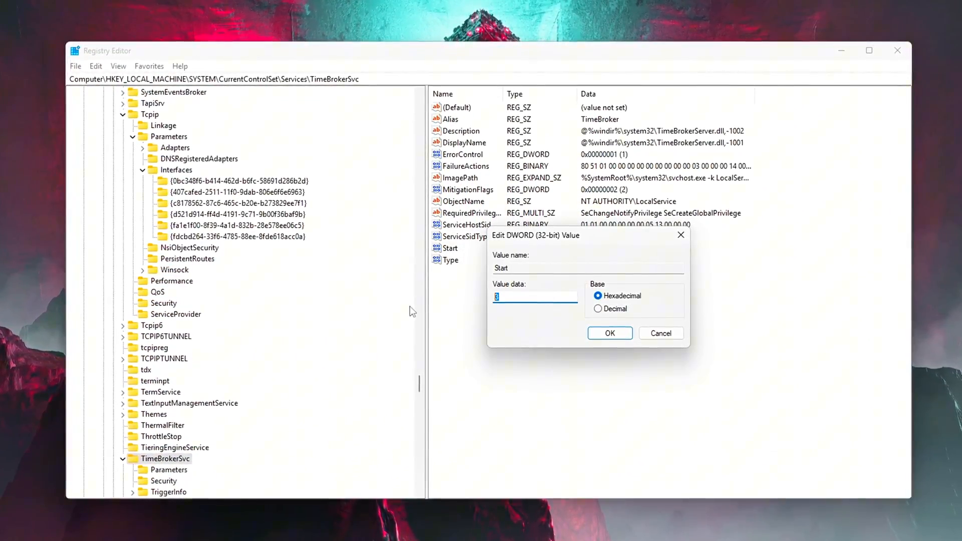
pyautogui.write('4')
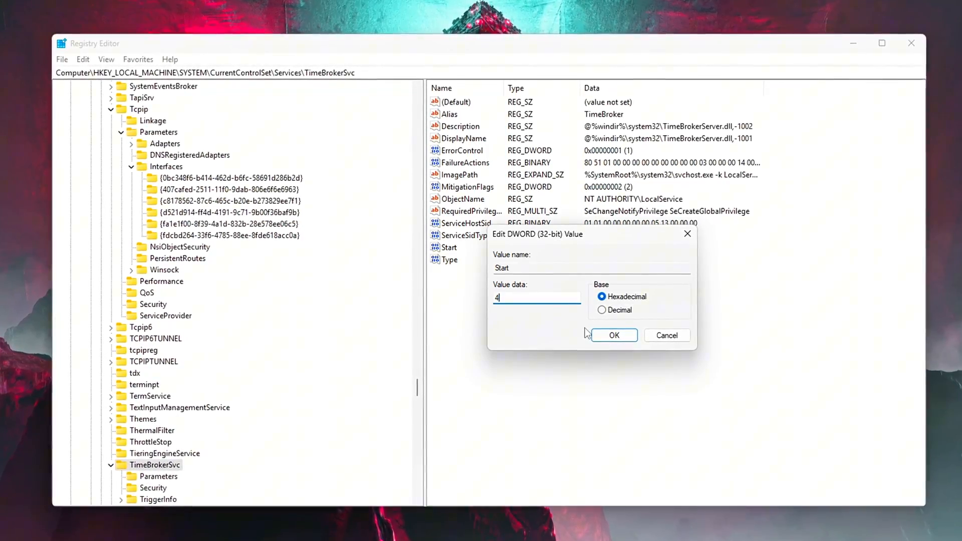
pyautogui.click(613, 335)
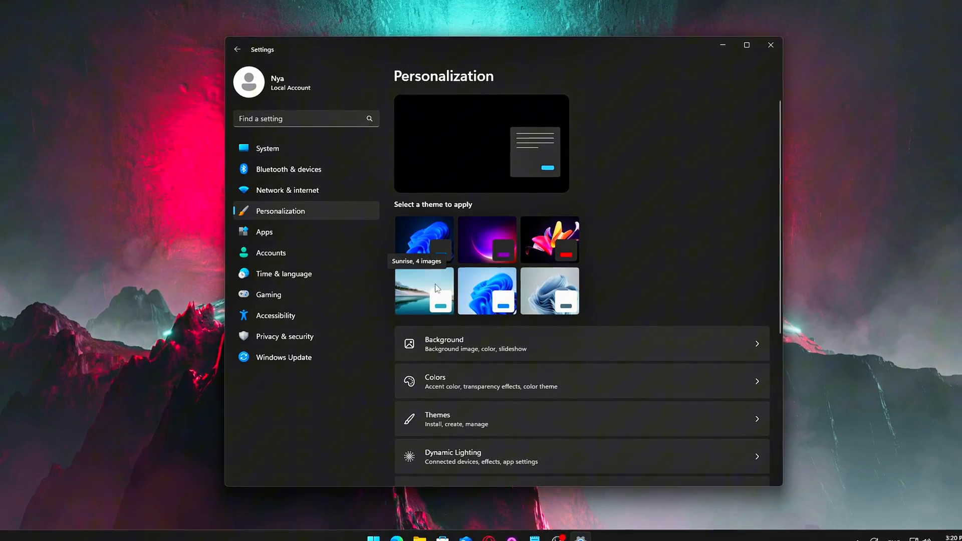
# Step: Toggle Transparency effects in Personalization > Colors and return to the System page
pyautogui.click(435, 381)
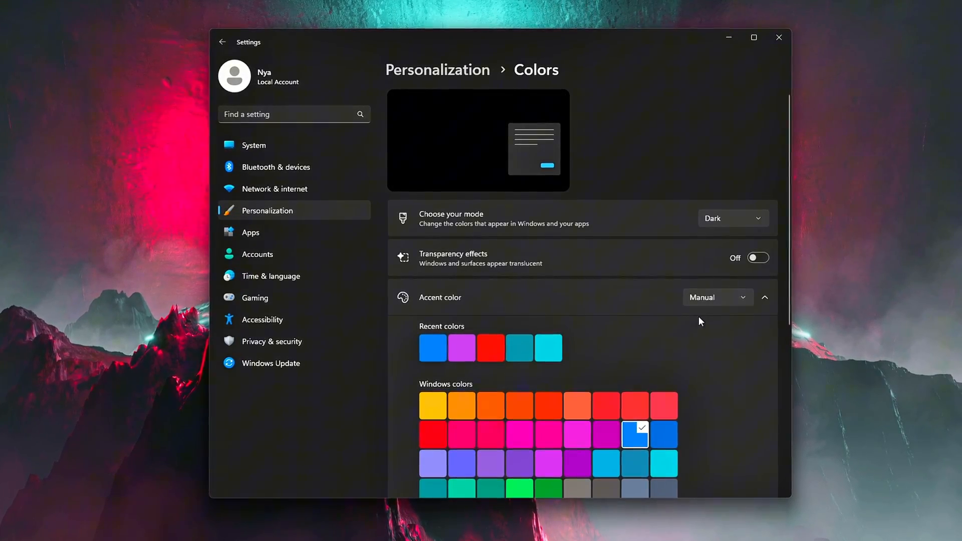
pyautogui.click(758, 258)
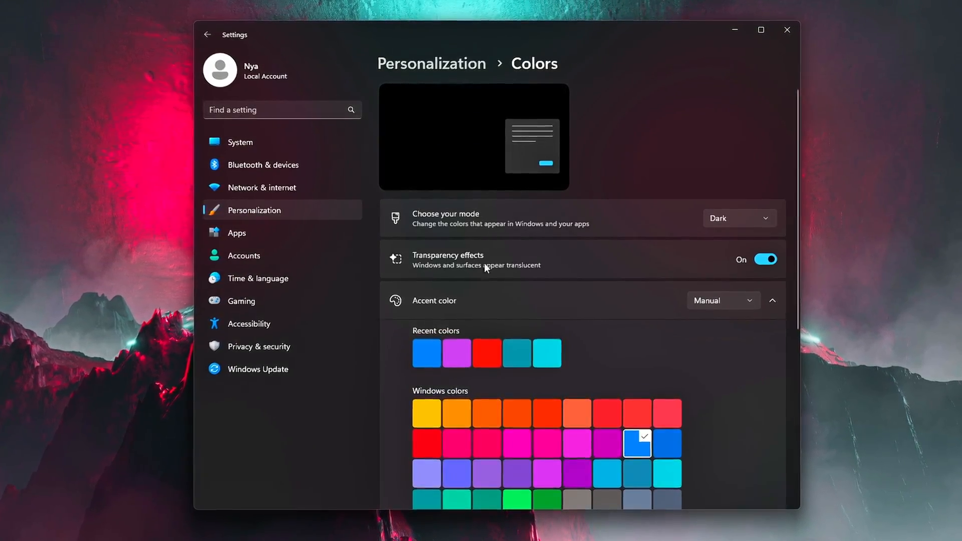
pyautogui.click(765, 259)
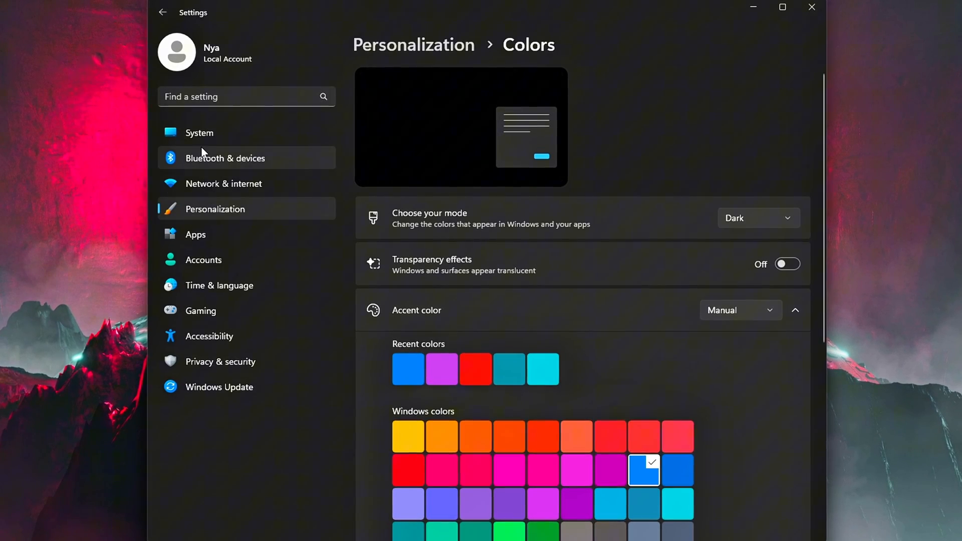
pyautogui.click(199, 133)
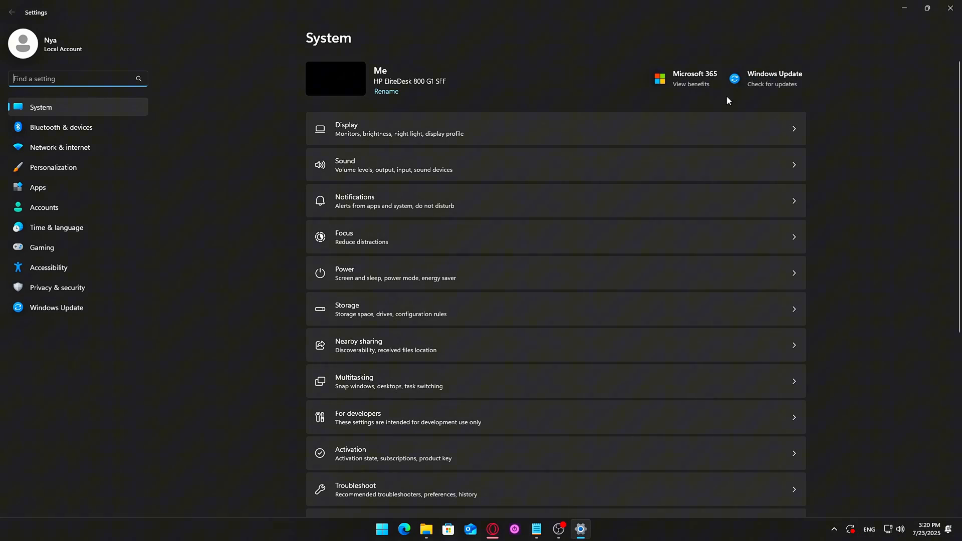
pyautogui.click(927, 8)
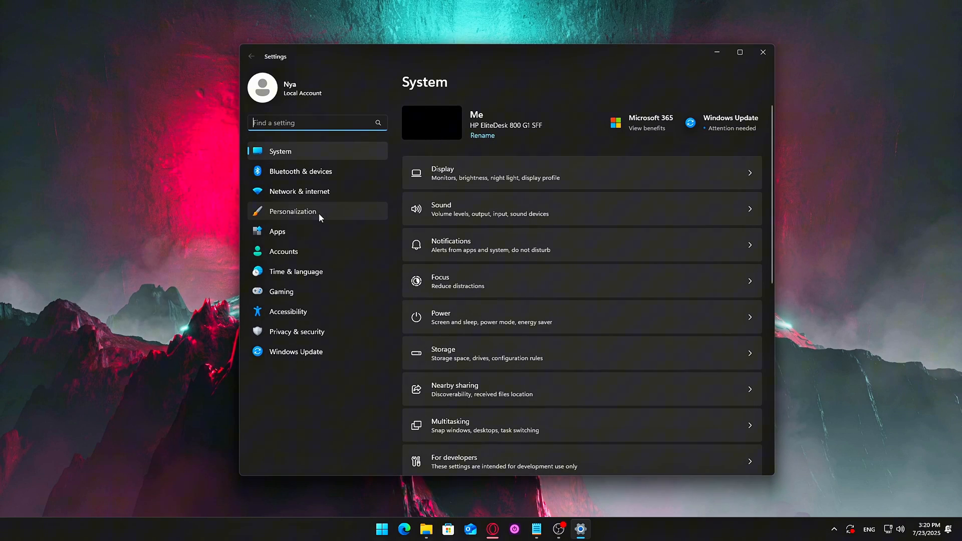
# Step: Turn Transparency effects on, then reach Advanced system settings from System > About
pyautogui.click(293, 212)
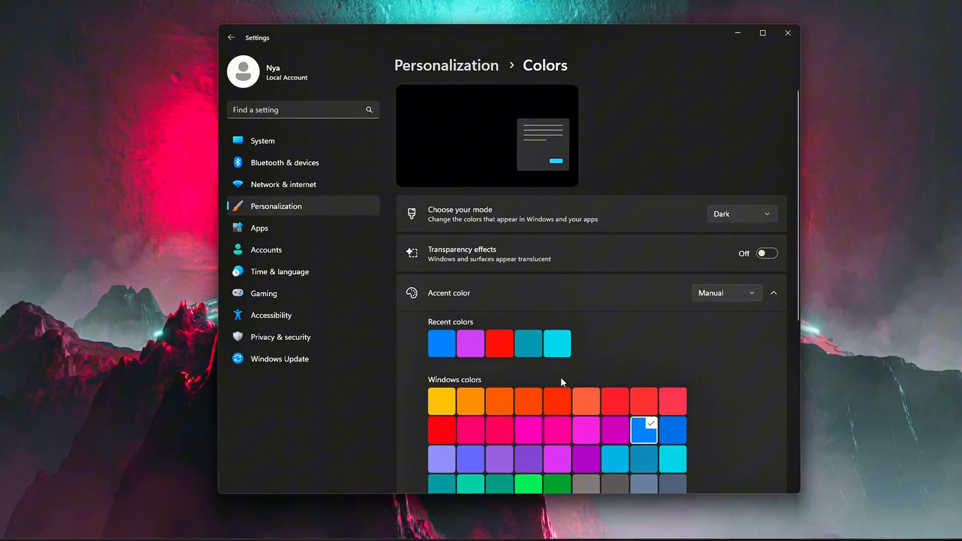
pyautogui.click(767, 253)
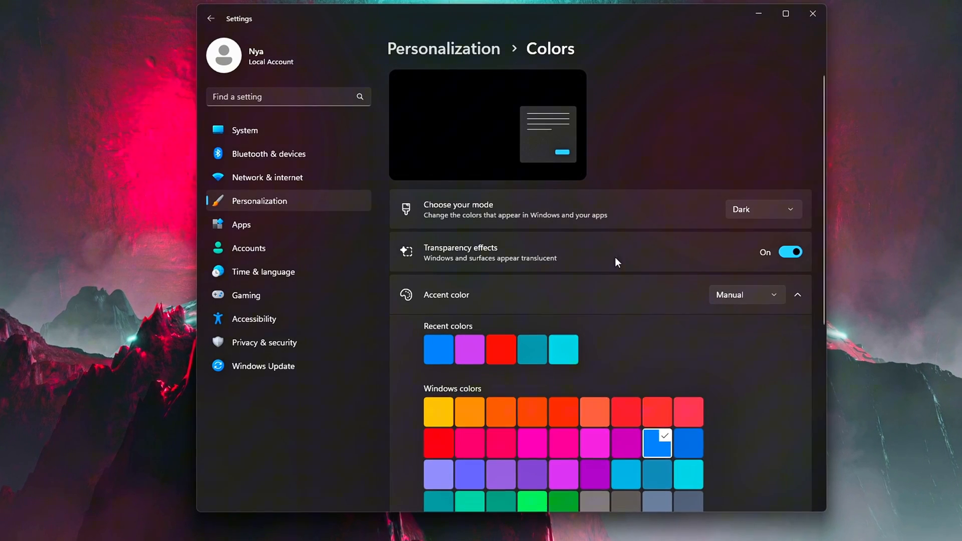
pyautogui.click(268, 152)
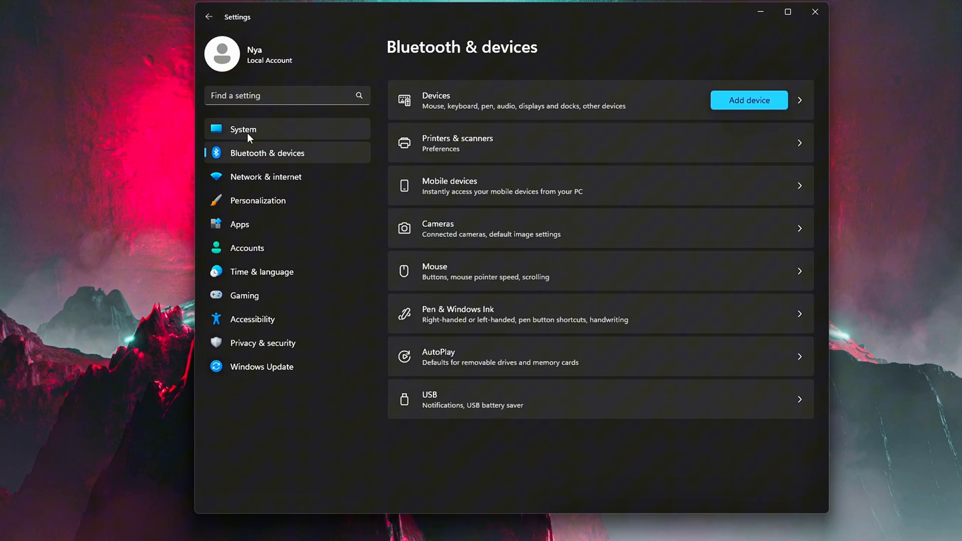
pyautogui.click(242, 130)
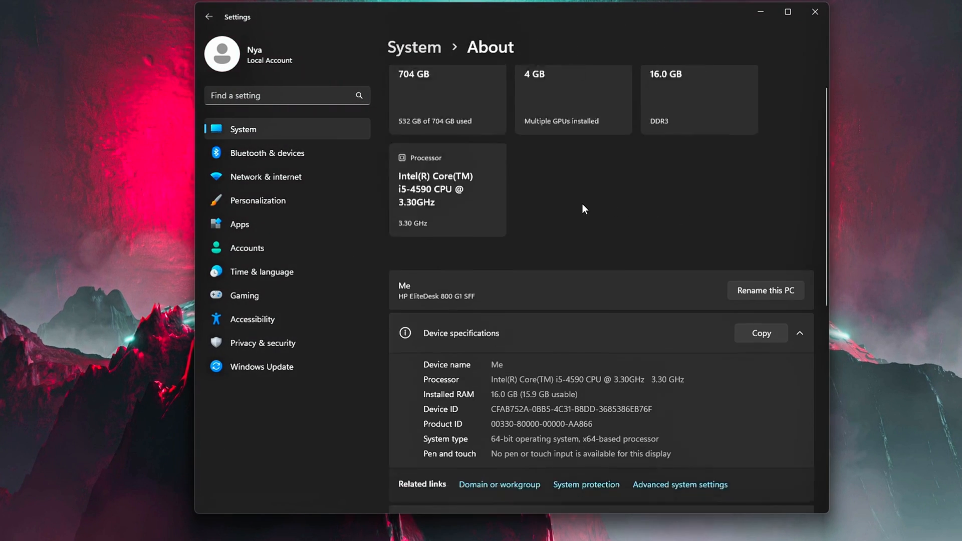
pyautogui.click(680, 485)
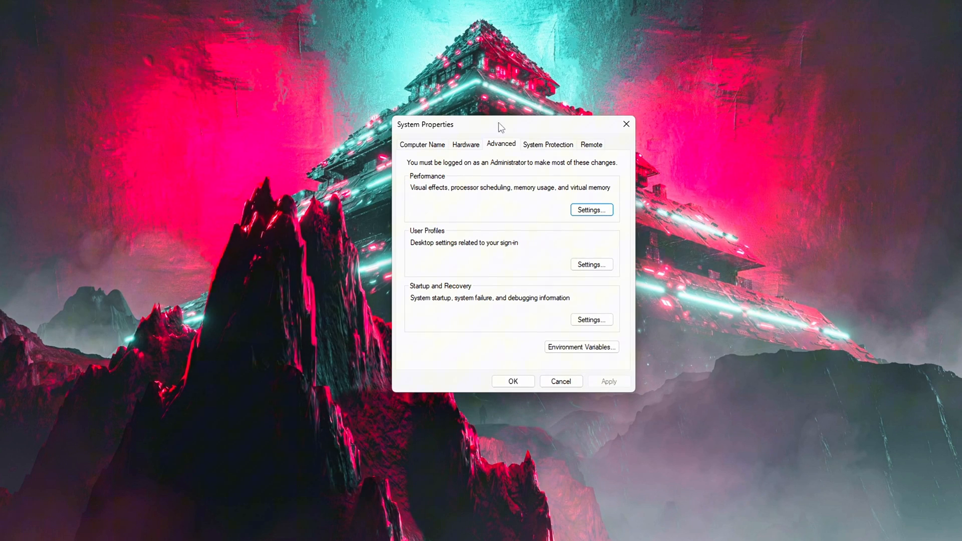
# Step: Apply Adjust for best performance in the Performance Options visual effects
pyautogui.click(590, 210)
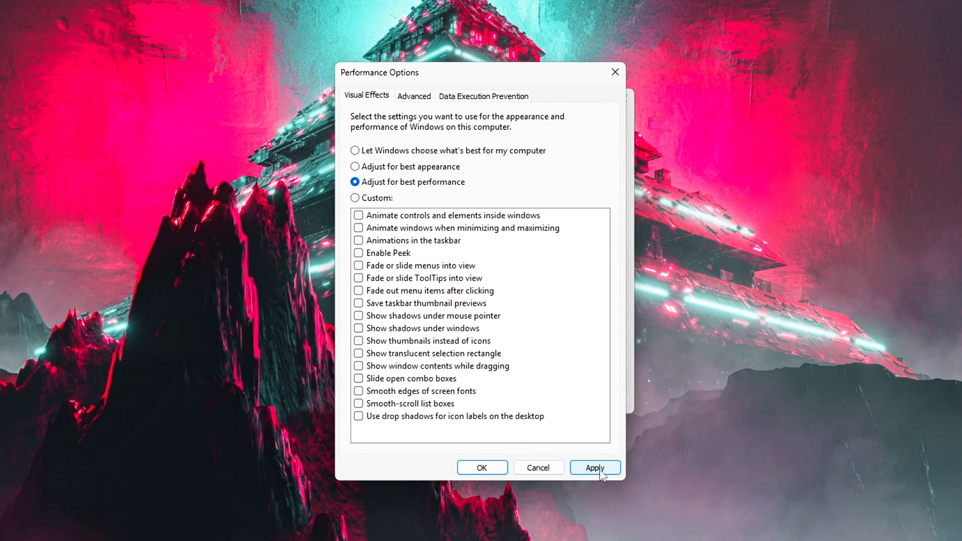
pyautogui.click(594, 469)
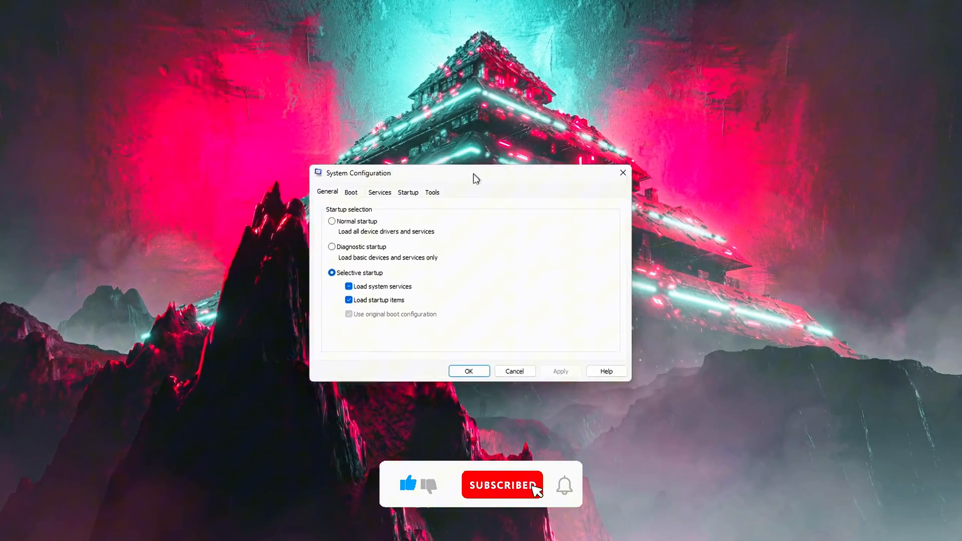
# Step: Show the Services list in System Configuration with all Microsoft services hidden
pyautogui.click(379, 192)
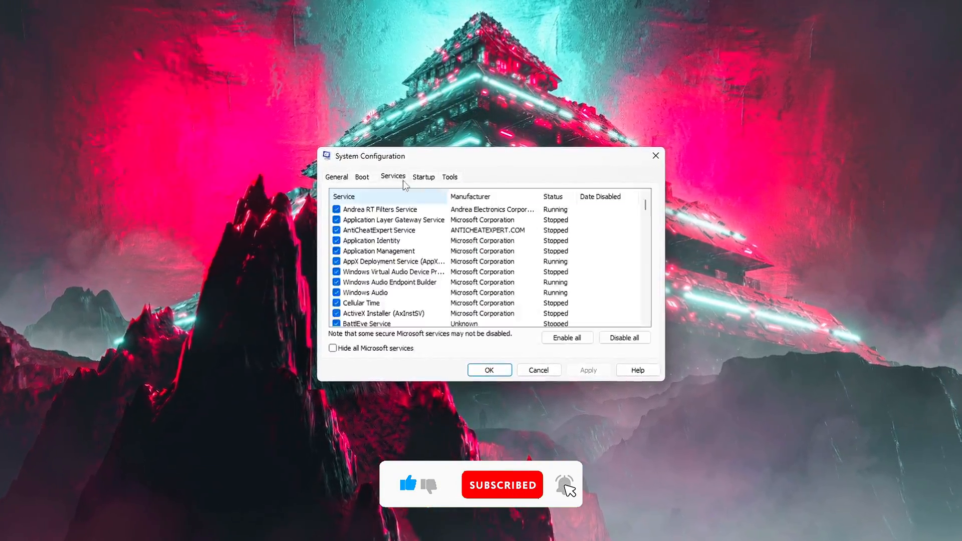
pyautogui.scroll(-3)
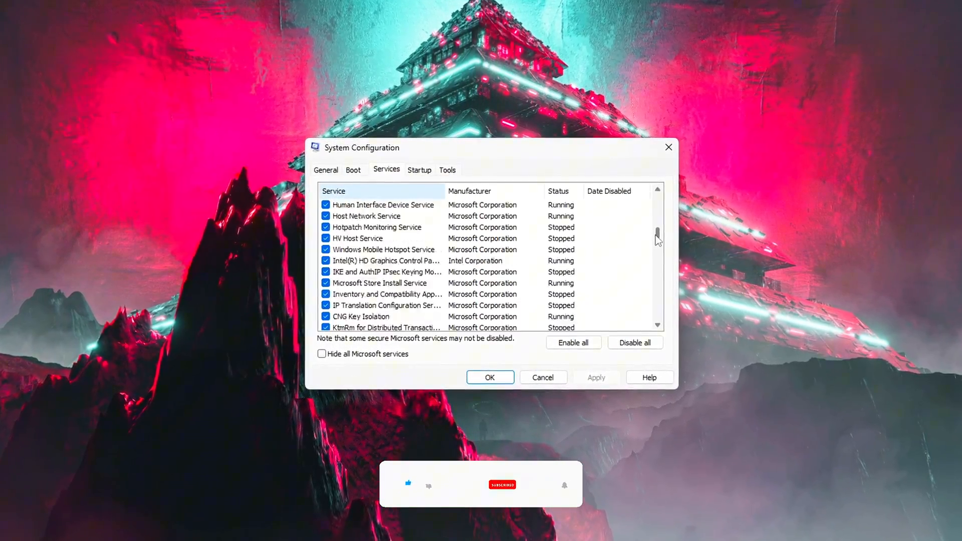
pyautogui.click(322, 354)
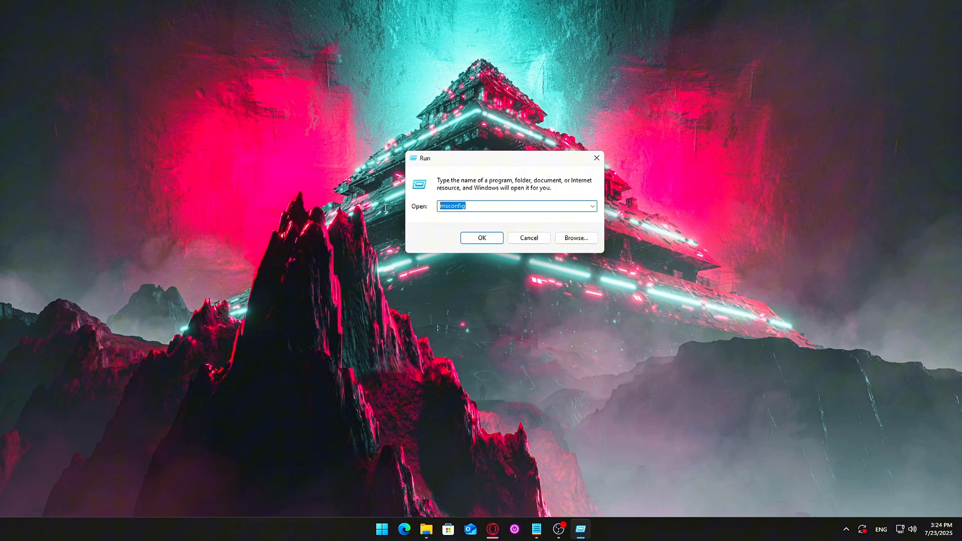
pyautogui.click(482, 239)
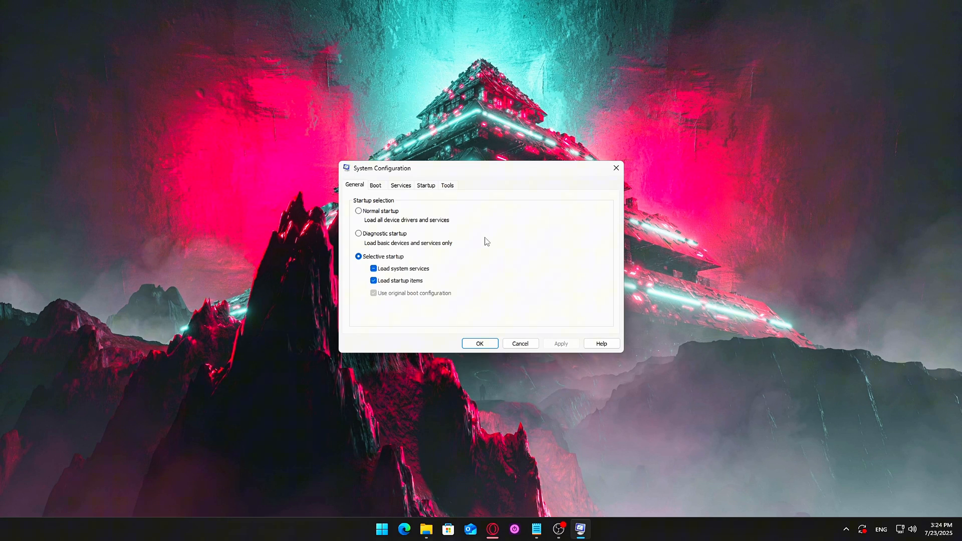
pyautogui.moveTo(485, 168); pyautogui.dragTo(494, 177)
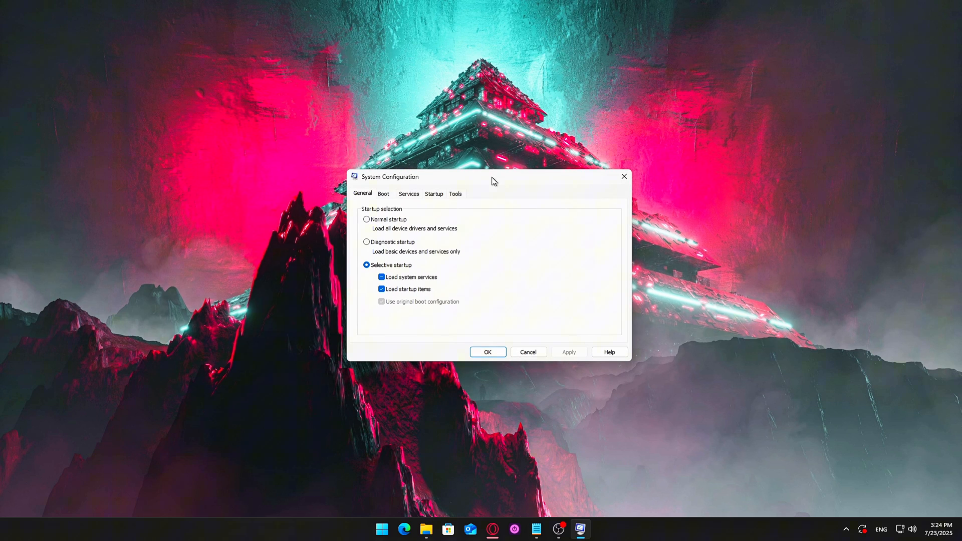
pyautogui.click(408, 194)
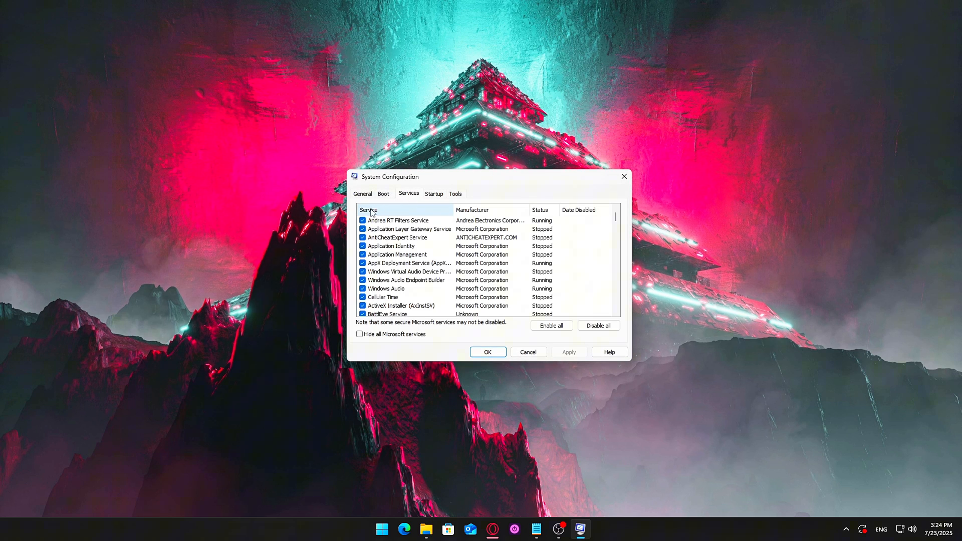
pyautogui.scroll(-3)
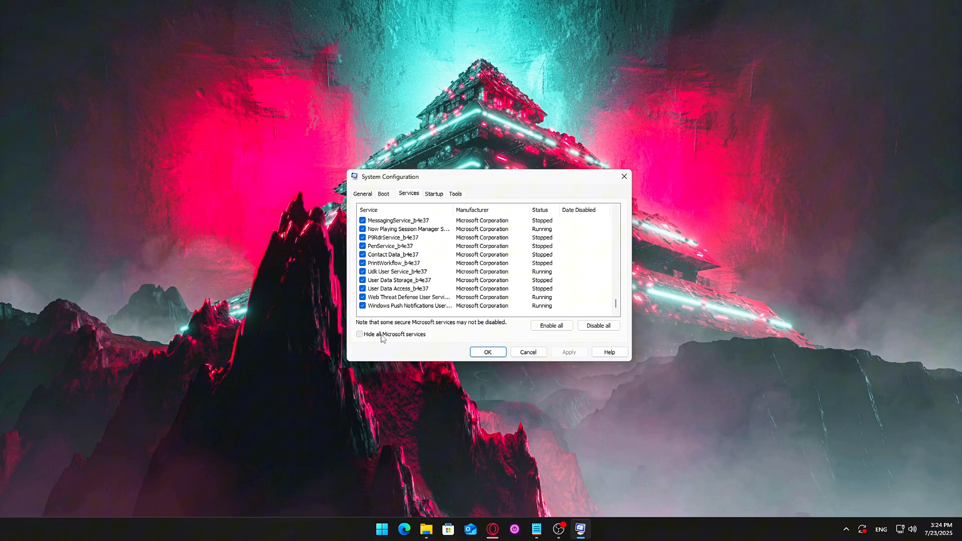
pyautogui.click(360, 334)
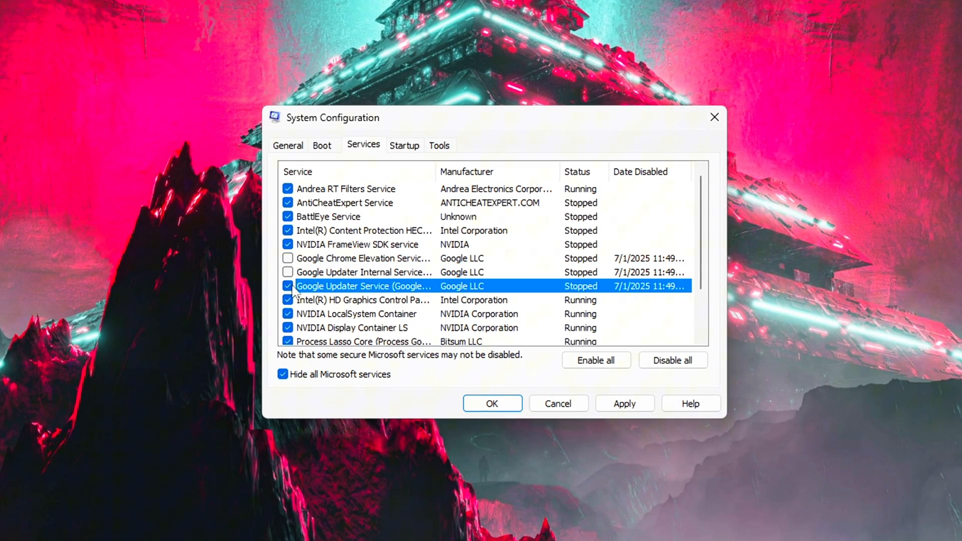
# Step: Untick Steam Client Service and other non-Microsoft services, save, and exit without restart
pyautogui.click(288, 286)
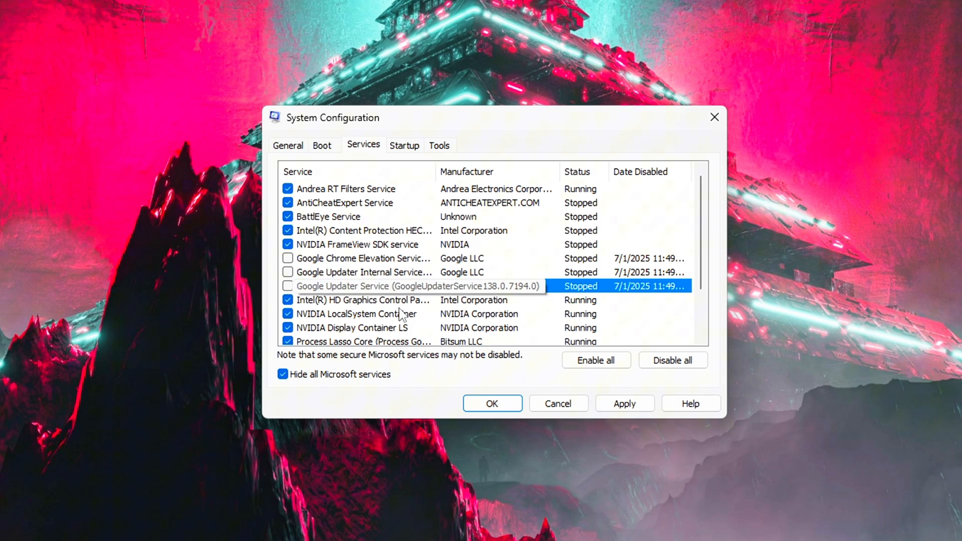
pyautogui.scroll(-3)
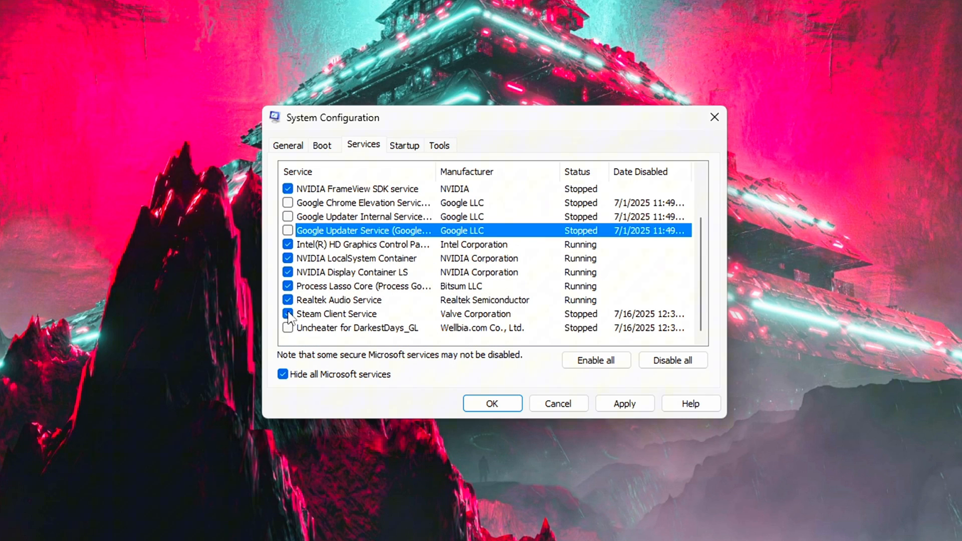
pyautogui.click(287, 314)
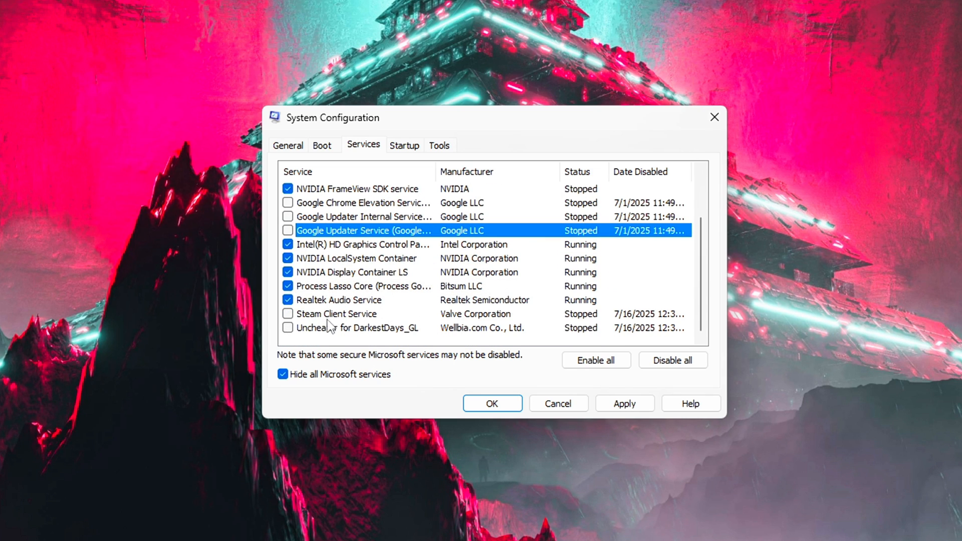
pyautogui.click(362, 286)
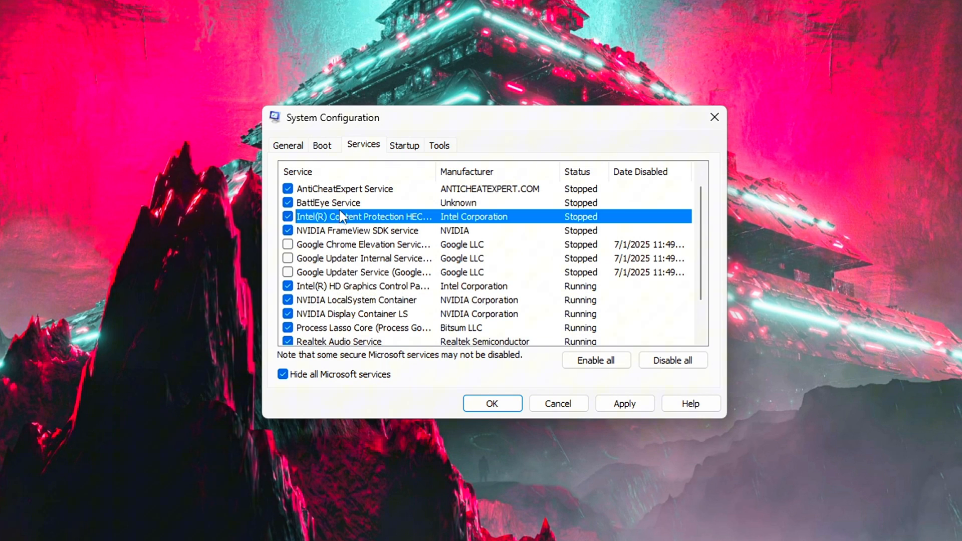
pyautogui.click(356, 300)
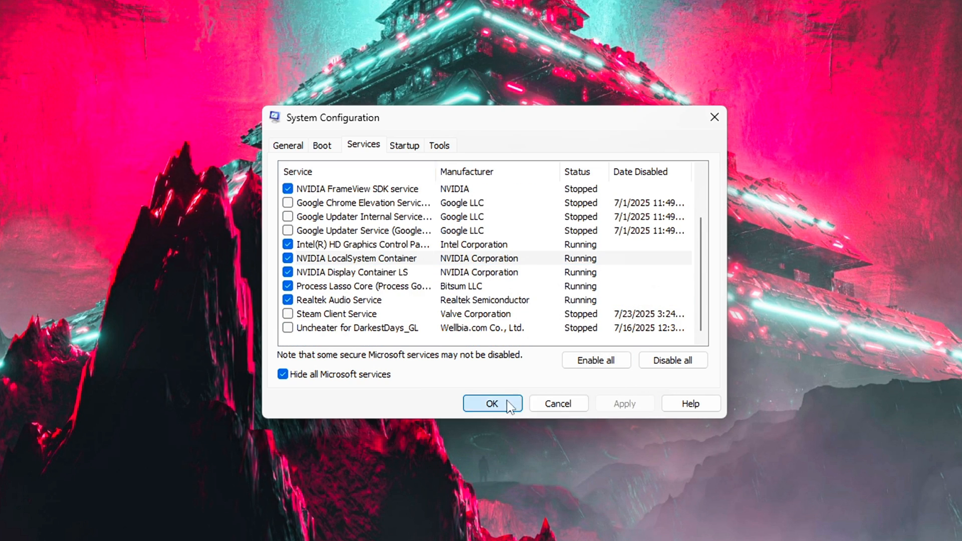
pyautogui.click(491, 403)
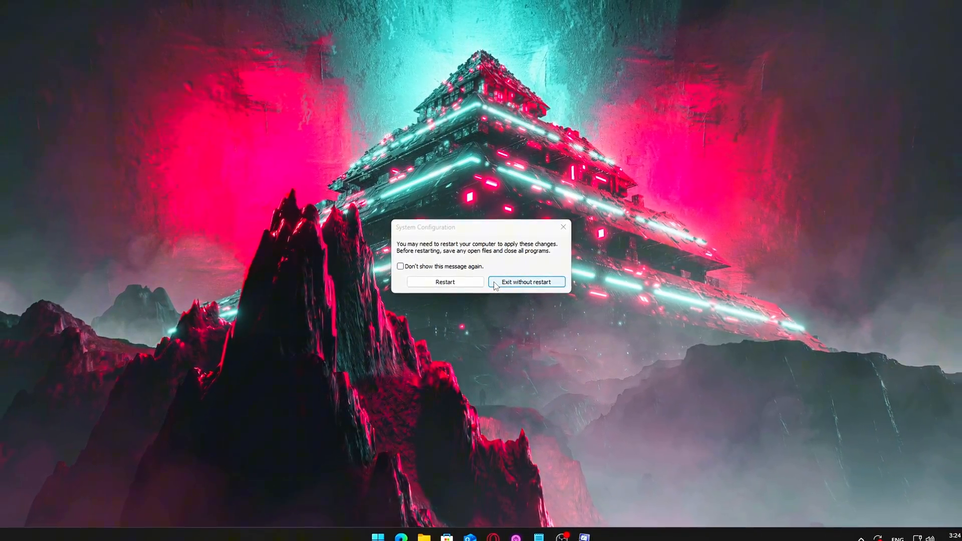
pyautogui.click(526, 282)
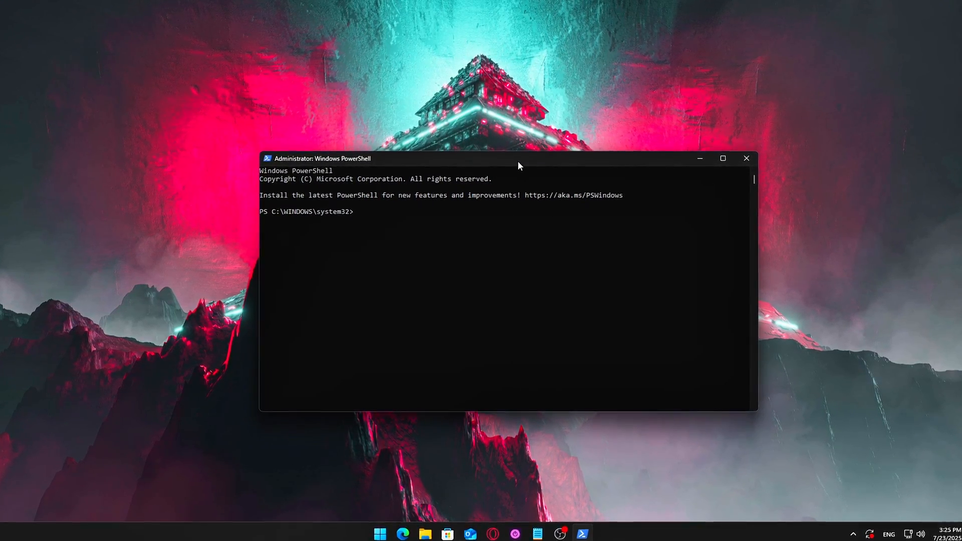
# Step: Run Disable-MMAgent -mc in administrator PowerShell, then check with Get-MMAgent
pyautogui.write('Disable-MMAgent -mc')
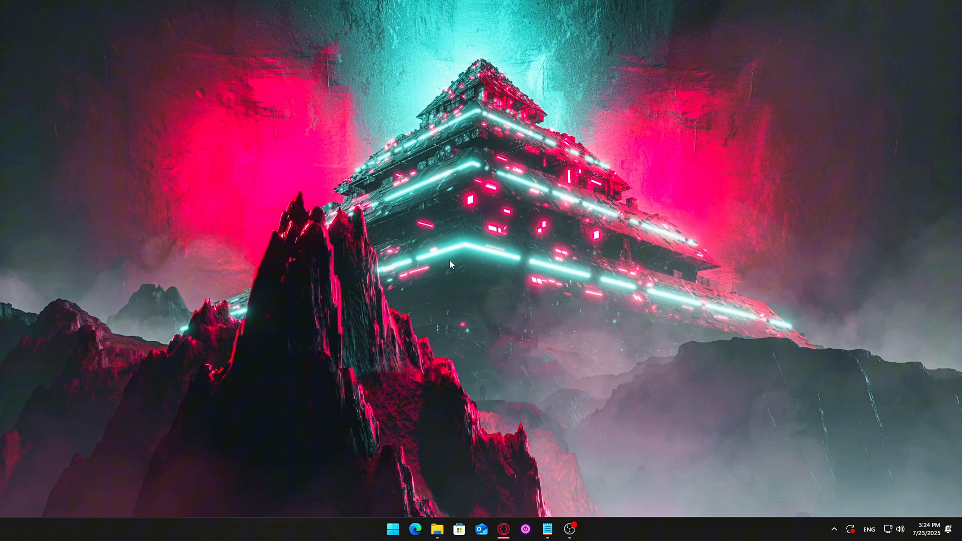
pyautogui.write('power')
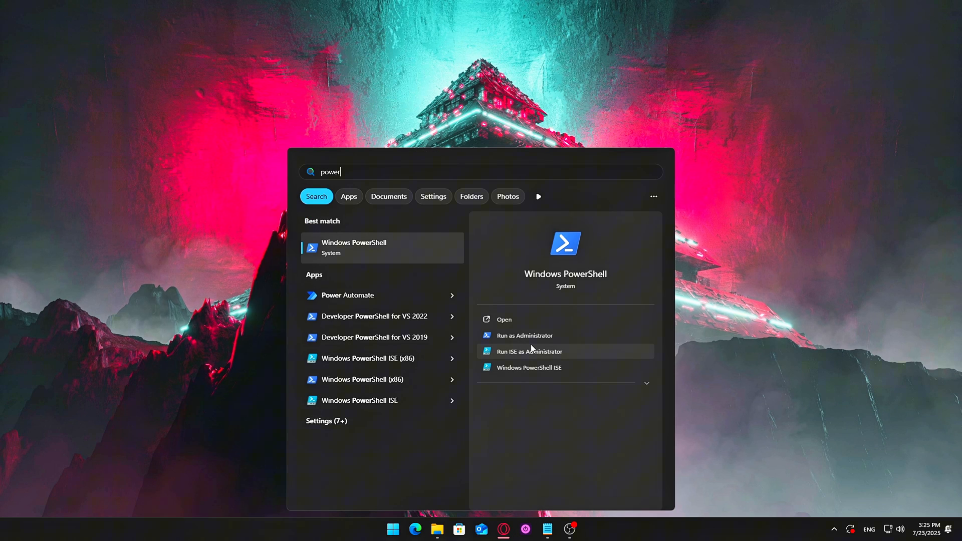
pyautogui.moveTo(532, 335)
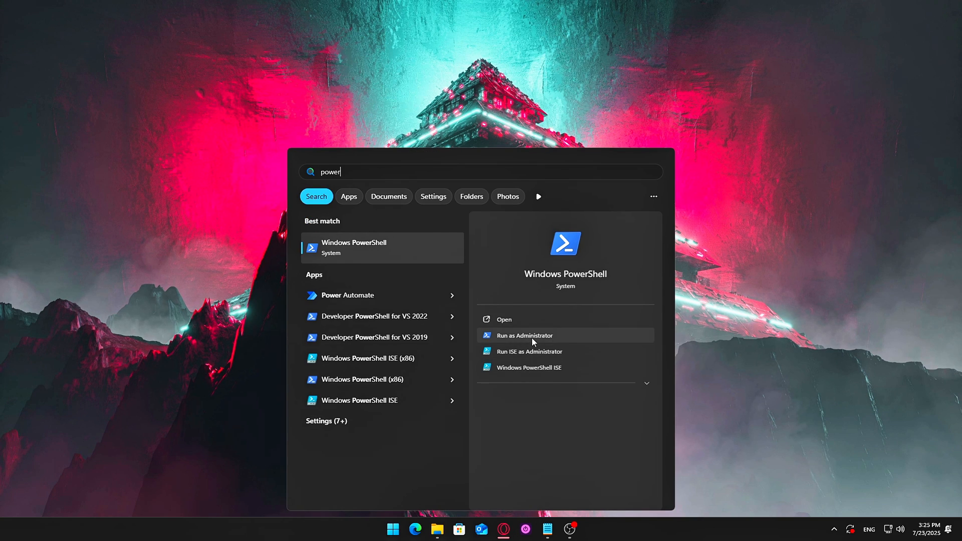
pyautogui.click(524, 334)
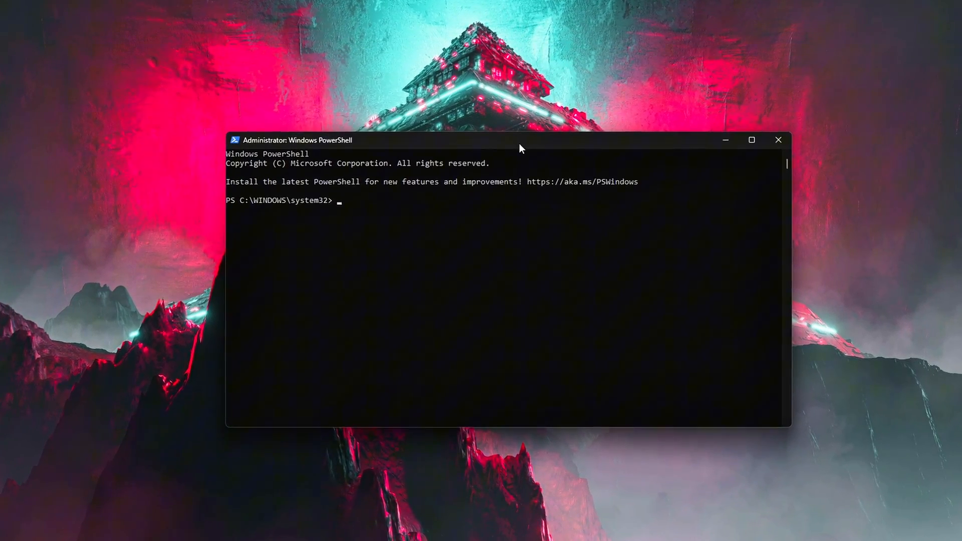
pyautogui.write('Disable-MMAgent -mc')
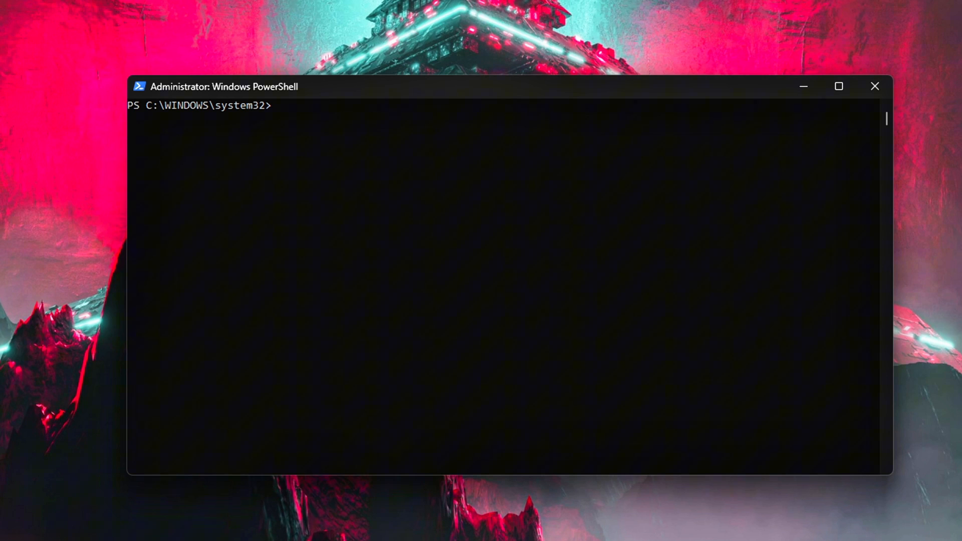
pyautogui.write('Get-MMAgent')
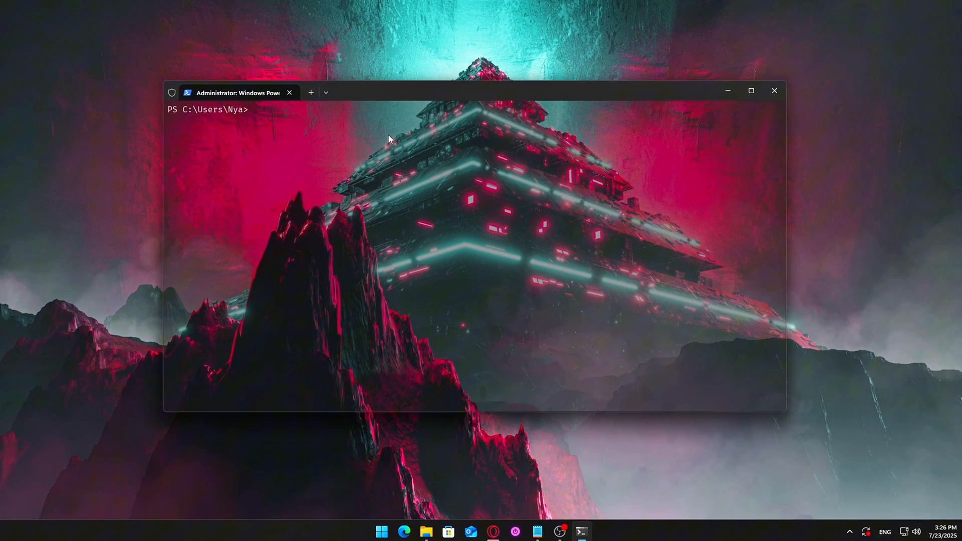
# Step: Add Ultimate Performance via powercfg -duplicatescheme and select it in Power Options
pyautogui.write('powercfg -duplicatescheme e9a42b02-d5df-448d-aa00-03f14749eb61')
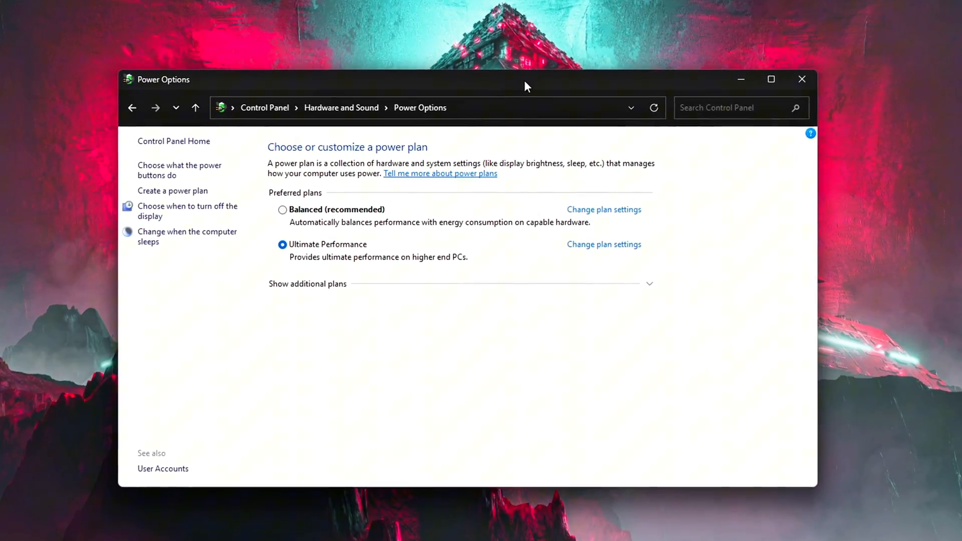
pyautogui.click(283, 210)
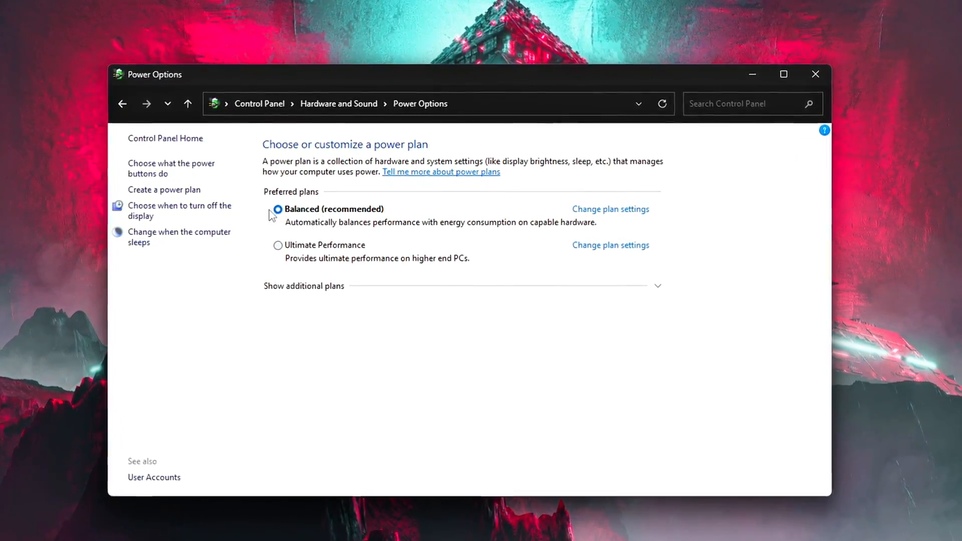
pyautogui.click(279, 246)
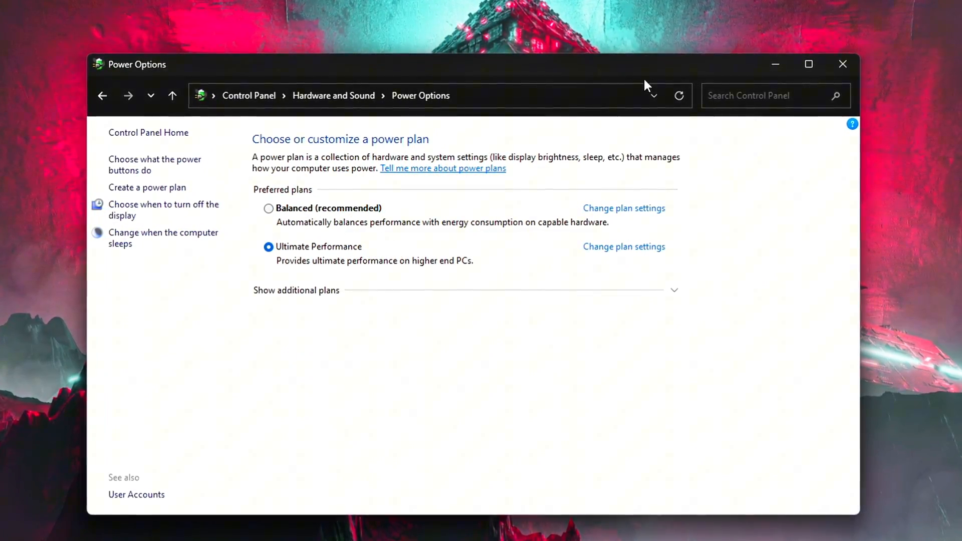
# Step: Reopen an administrator terminal and search for 'power op' to reach Power Options
pyautogui.click(843, 64)
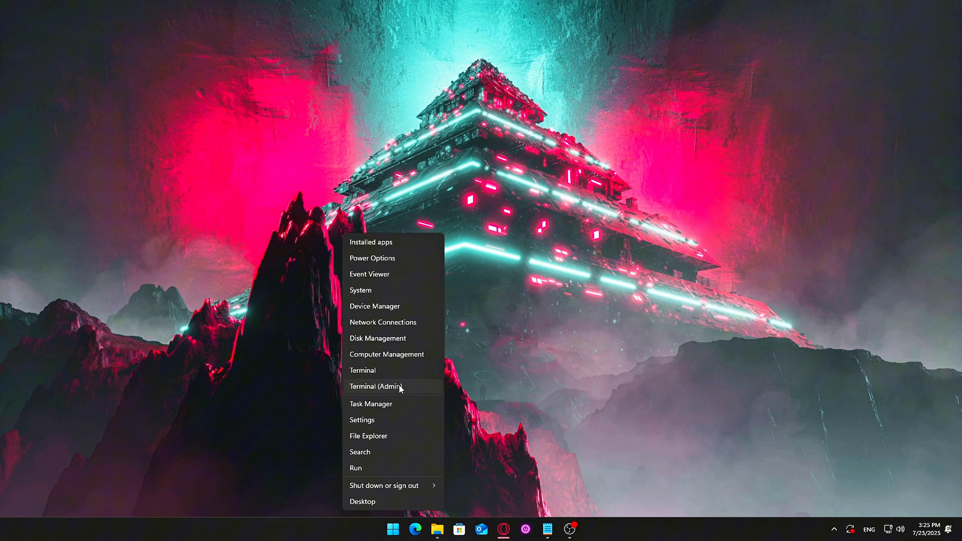
pyautogui.click(375, 387)
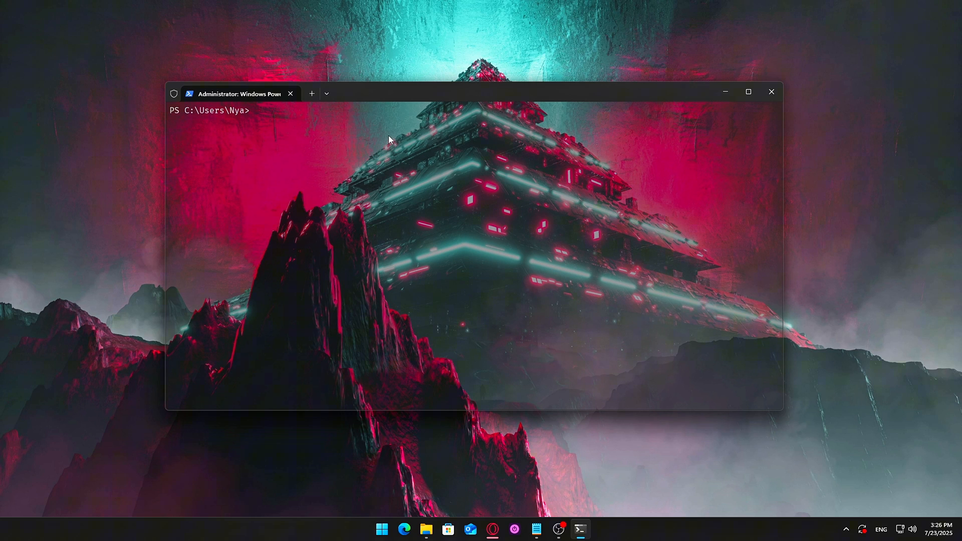
pyautogui.click(771, 93)
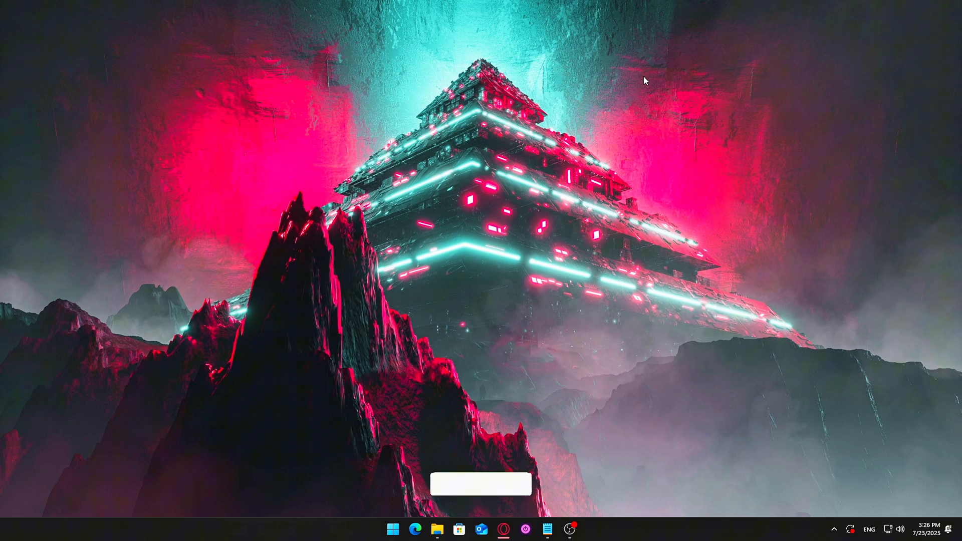
pyautogui.write('power op')
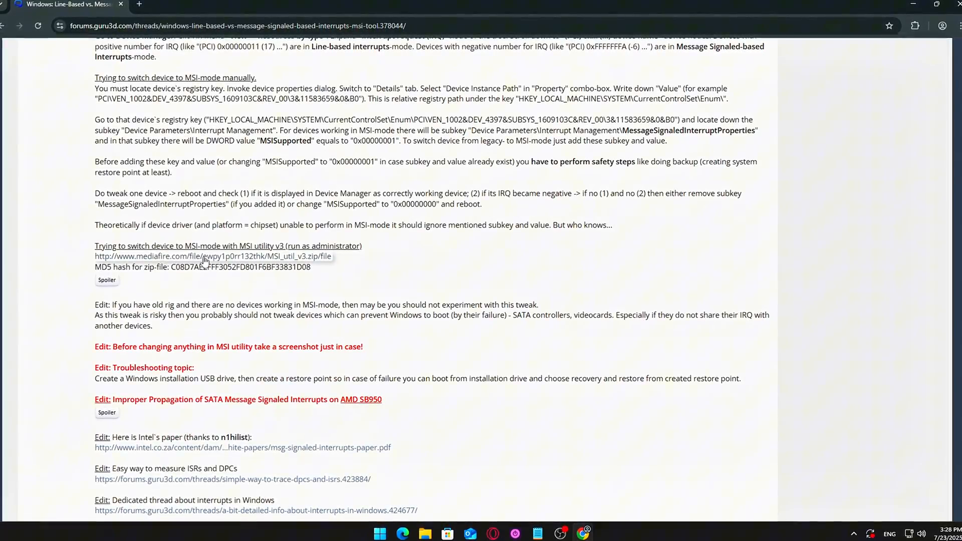
# Step: Download MSI_util_v3.zip from the MediaFire link in the forum post
pyautogui.click(212, 256)
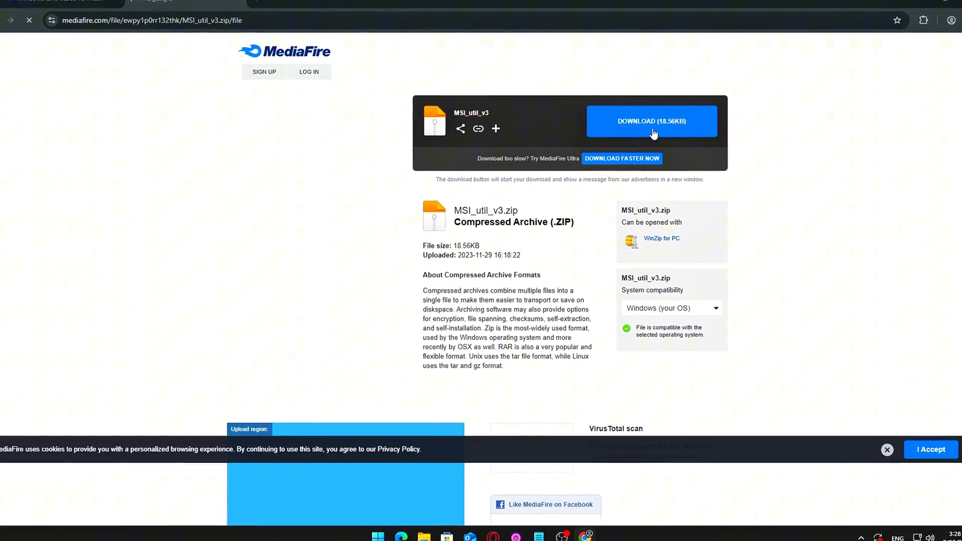
pyautogui.click(651, 121)
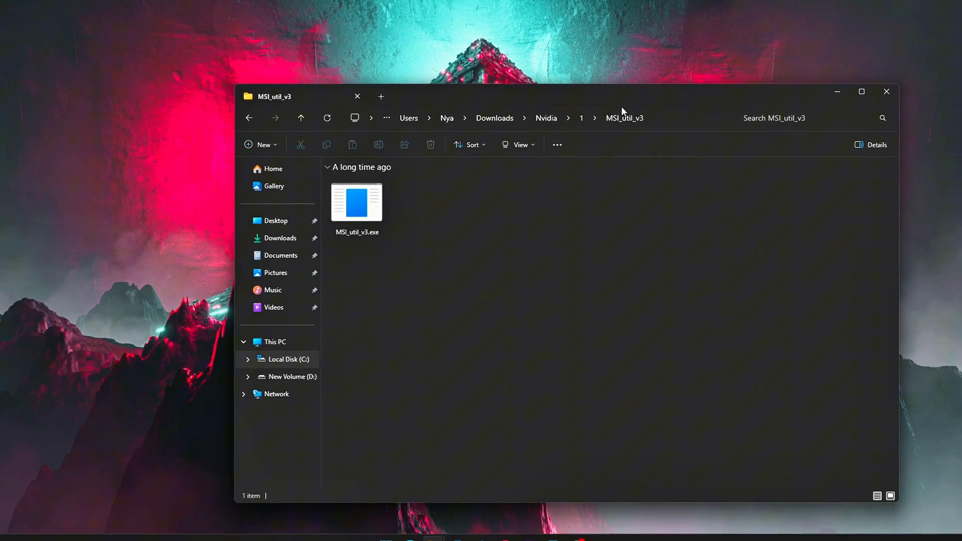
# Step: Launch MSI mode utility and toggle MSI mode for the NVIDIA GeForce GTX 1650
pyautogui.rightClick(357, 203)
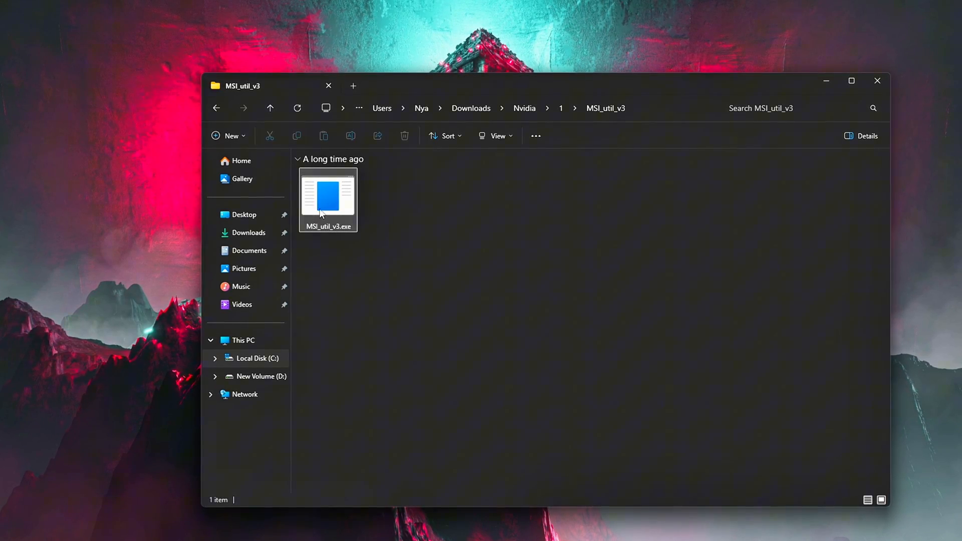
pyautogui.click(325, 197)
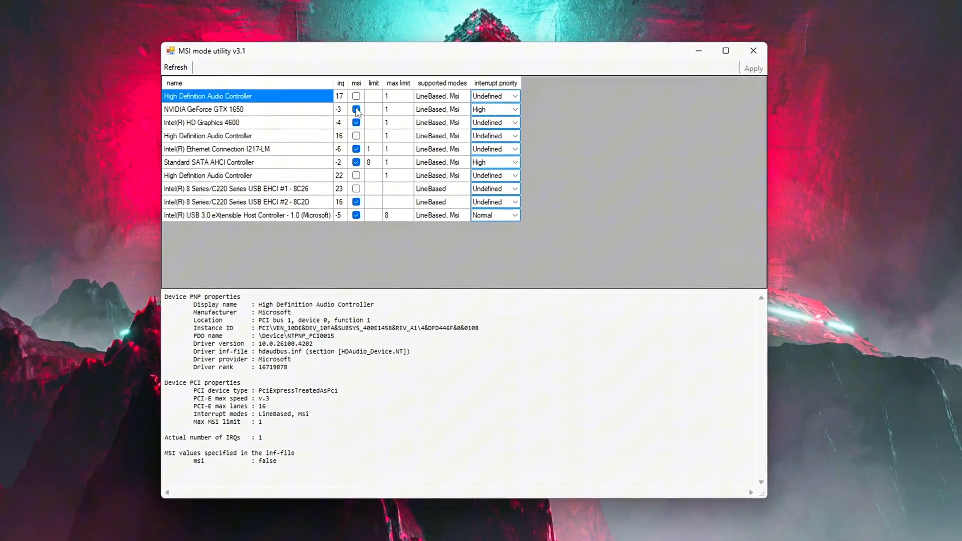
pyautogui.click(202, 109)
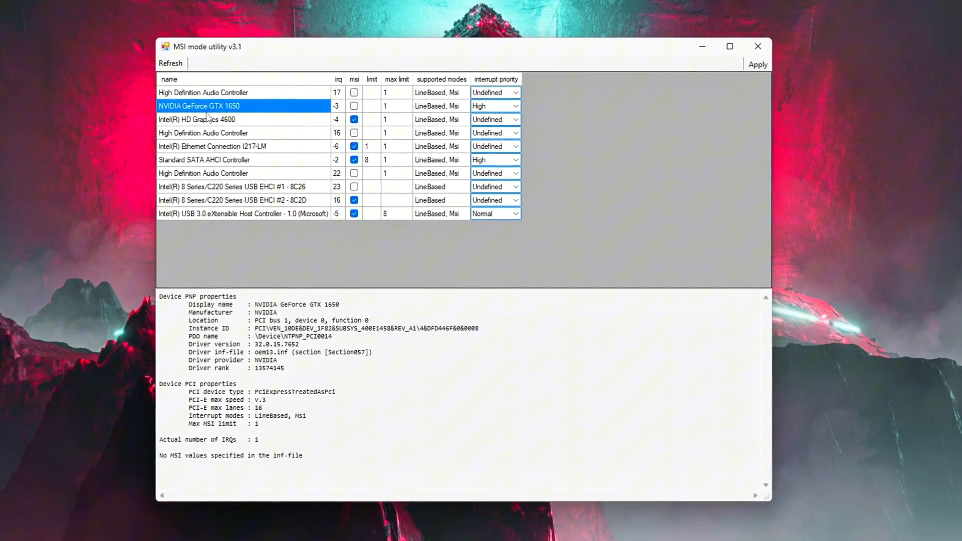
pyautogui.click(354, 105)
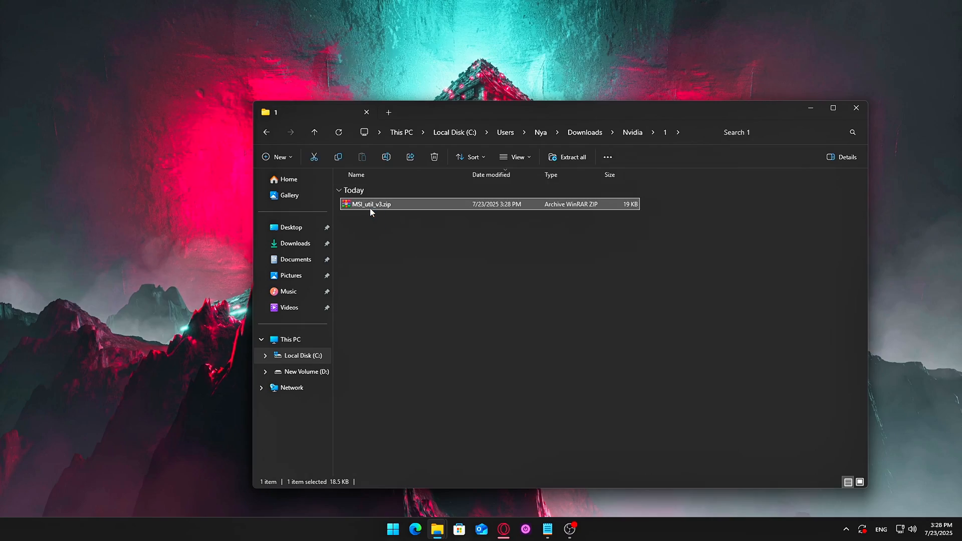
# Step: Extract MSI_util_v3.zip into its own folder with WinRAR and open the folder
pyautogui.rightClick(370, 205)
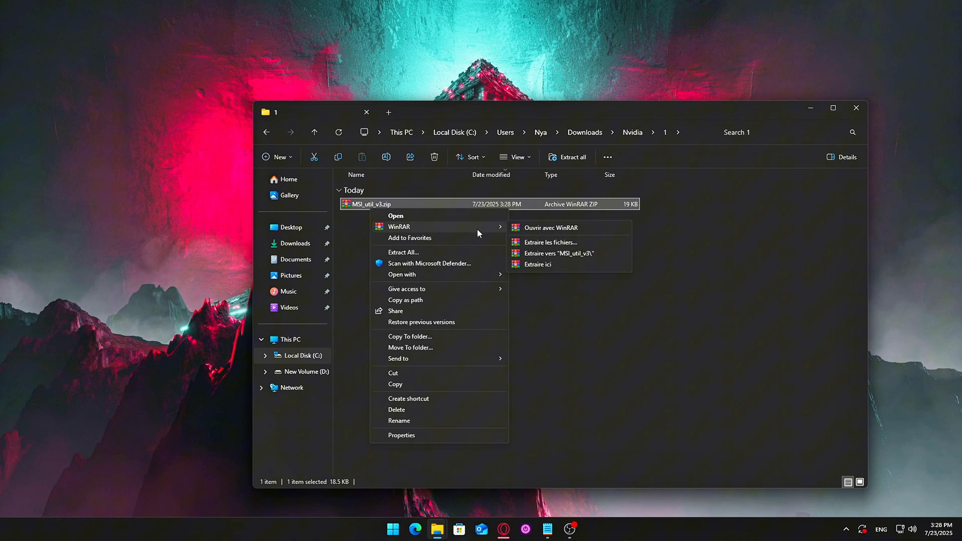
pyautogui.click(532, 259)
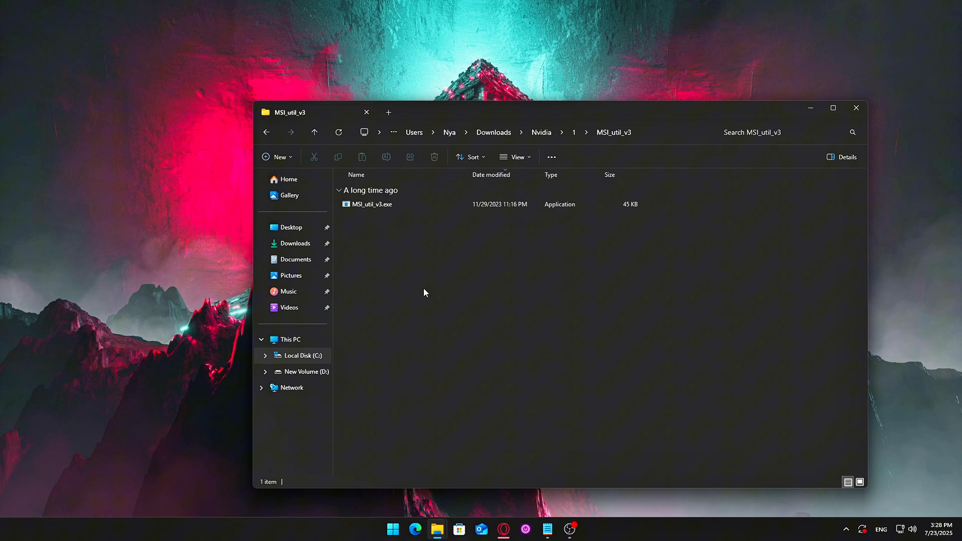
pyautogui.click(517, 158)
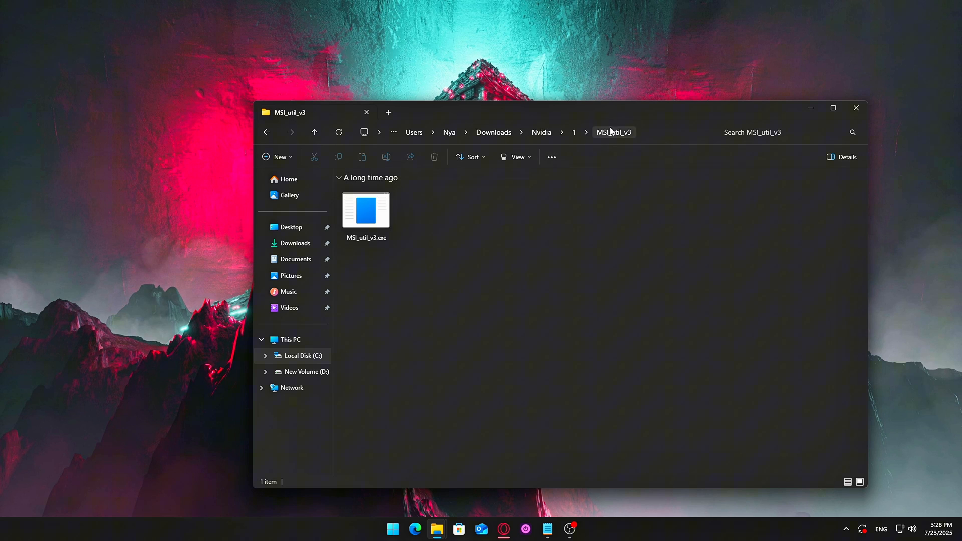
# Step: Show the GTX 1650 device properties in MSI mode utility with MSI at High priority
pyautogui.doubleClick(365, 210)
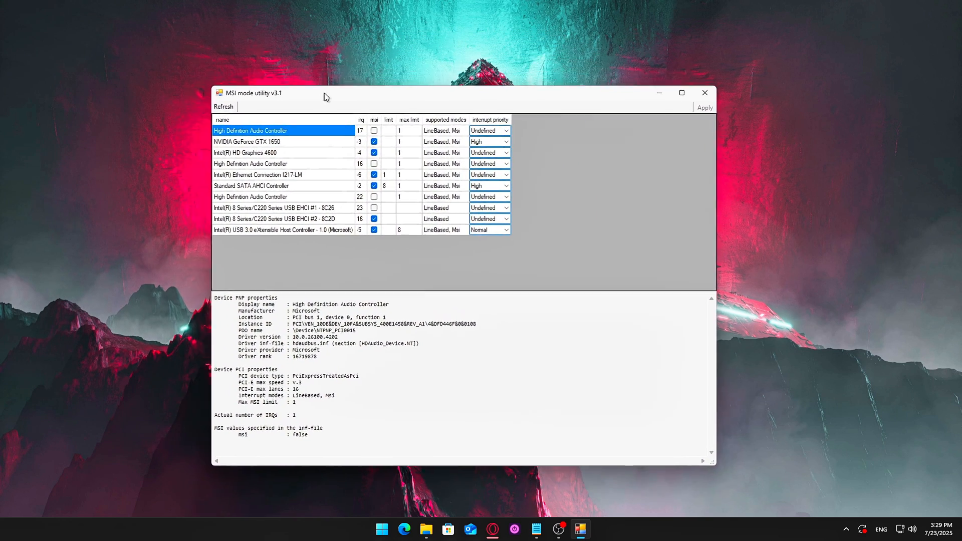
pyautogui.click(276, 142)
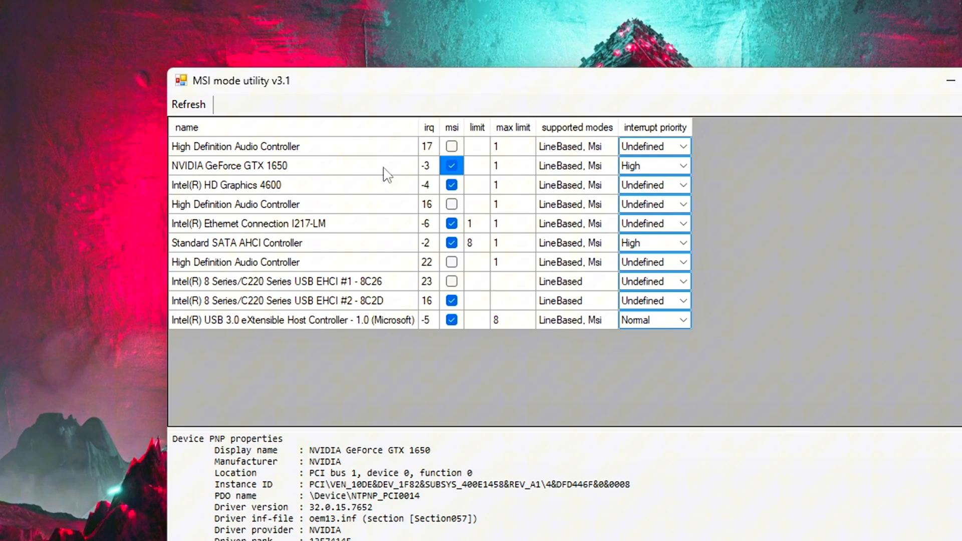
pyautogui.click(653, 165)
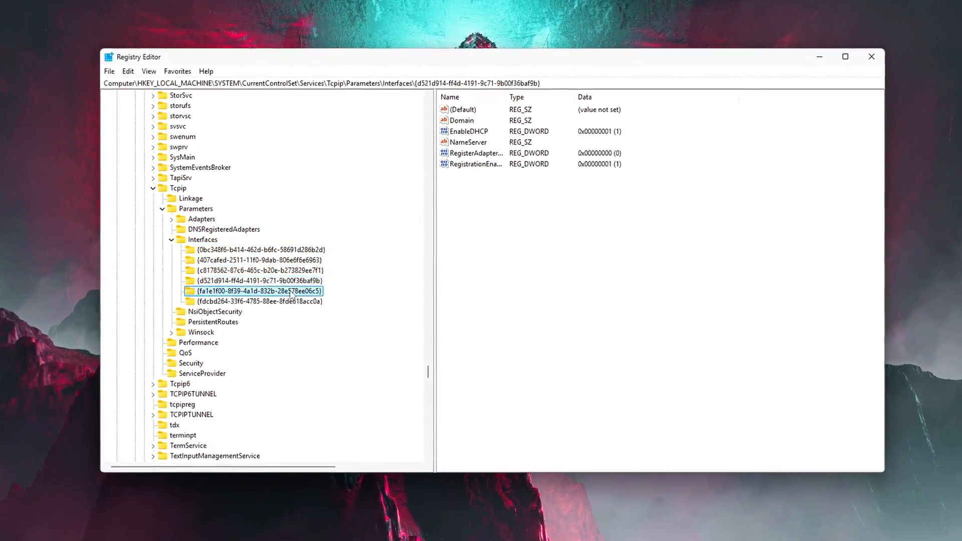
# Step: Inspect the Tcpip interface key with DhcpIPAddress 192.168.1.11 and relaunch regedit via Win+R
pyautogui.click(261, 269)
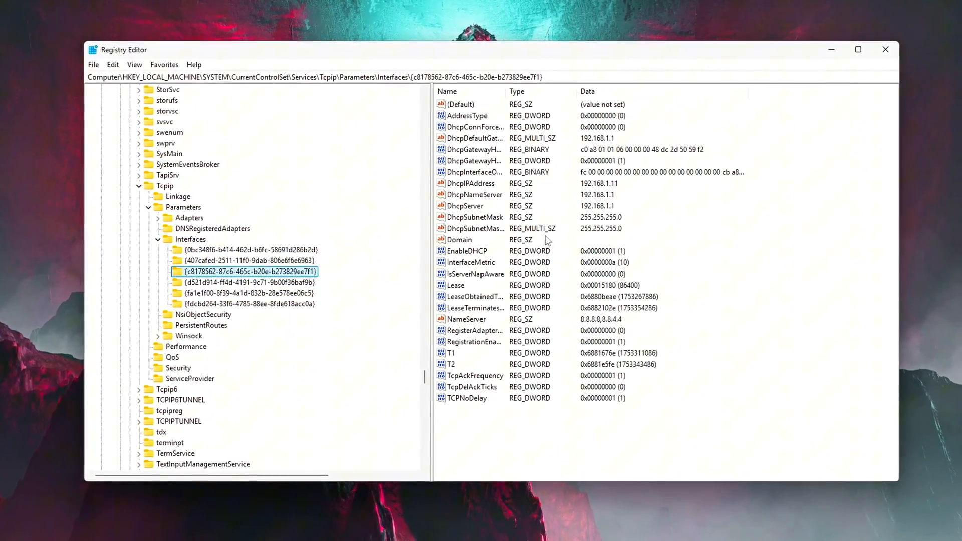
pyautogui.doubleClick(475, 138)
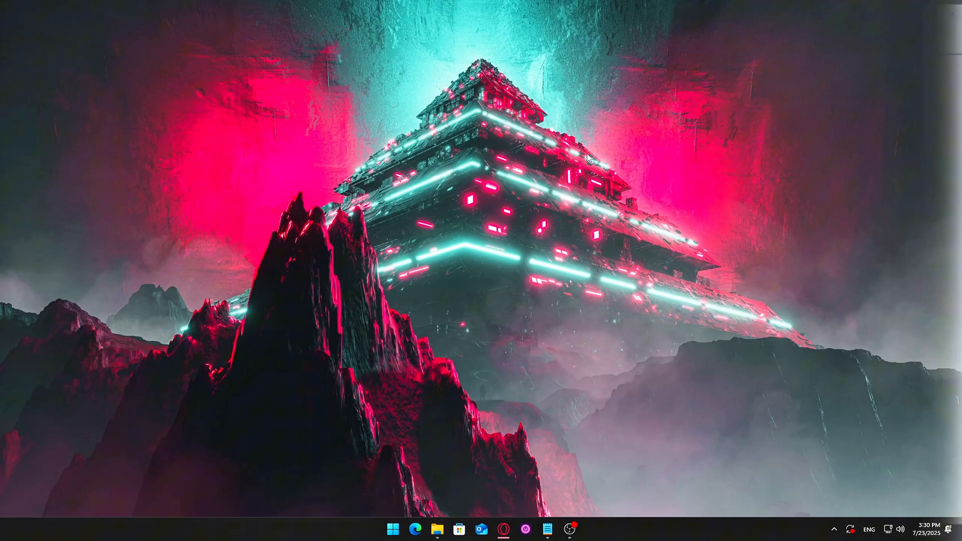
pyautogui.press('Win+r')
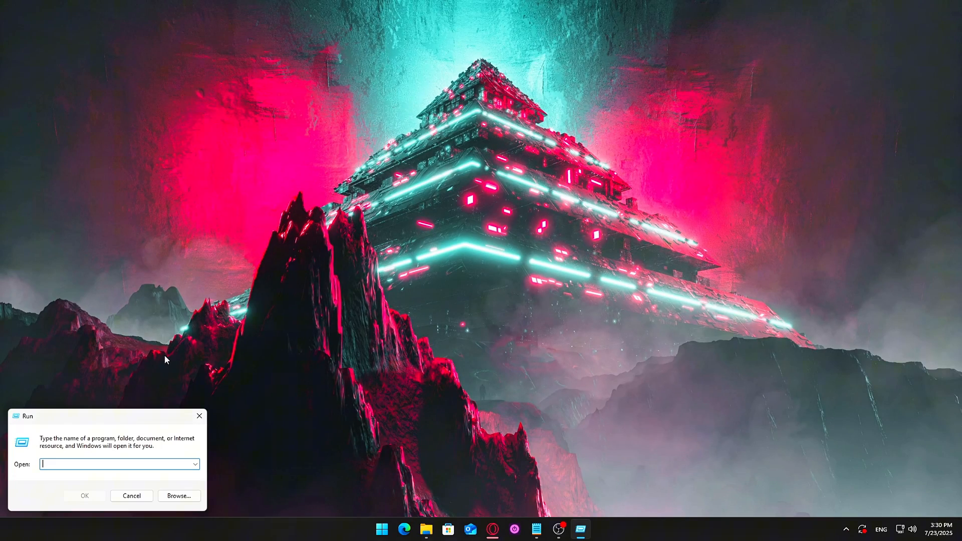
pyautogui.write('reg')
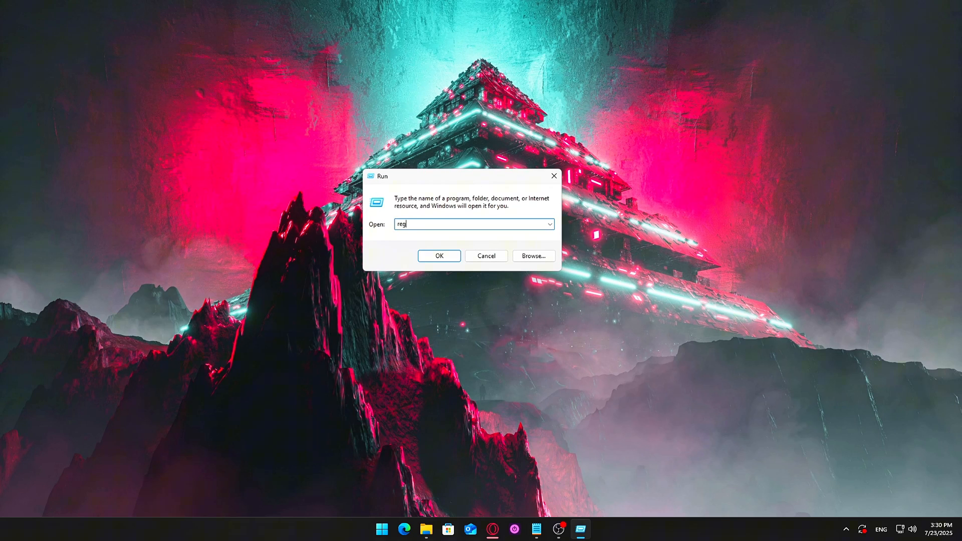
pyautogui.click(439, 256)
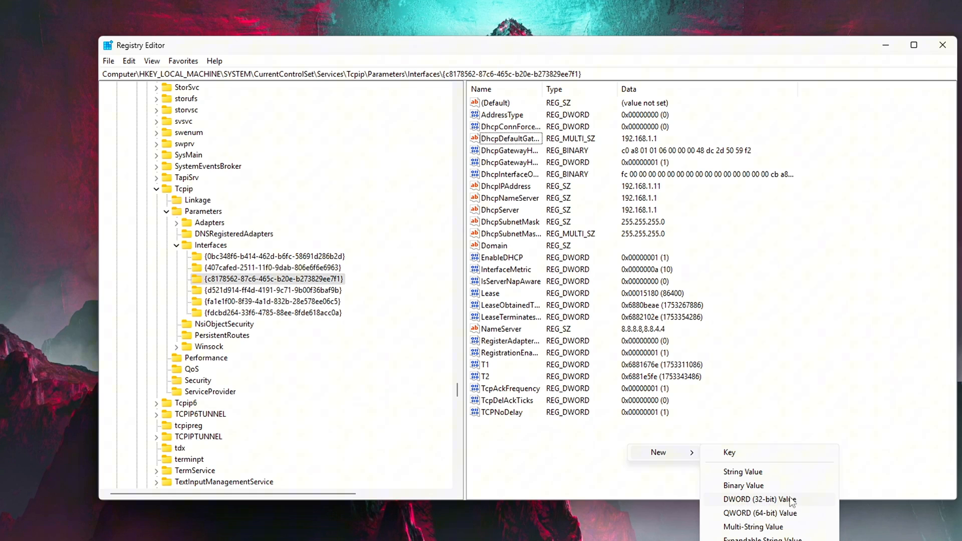
pyautogui.click(506, 388)
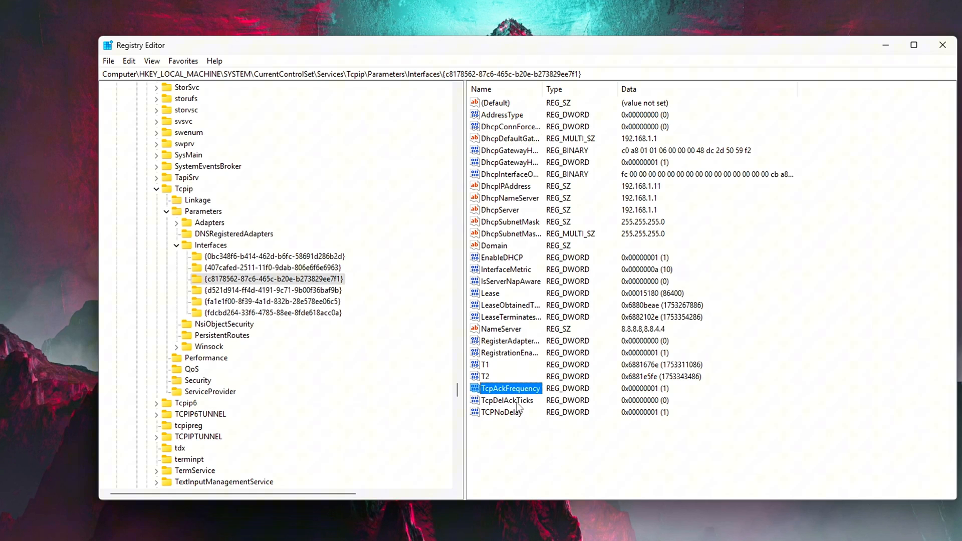
pyautogui.doubleClick(507, 388)
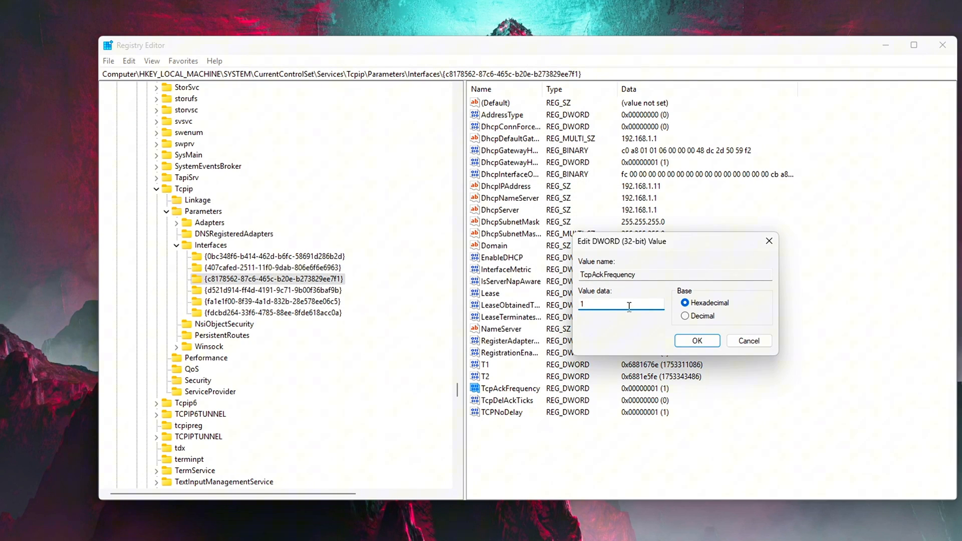
pyautogui.click(697, 341)
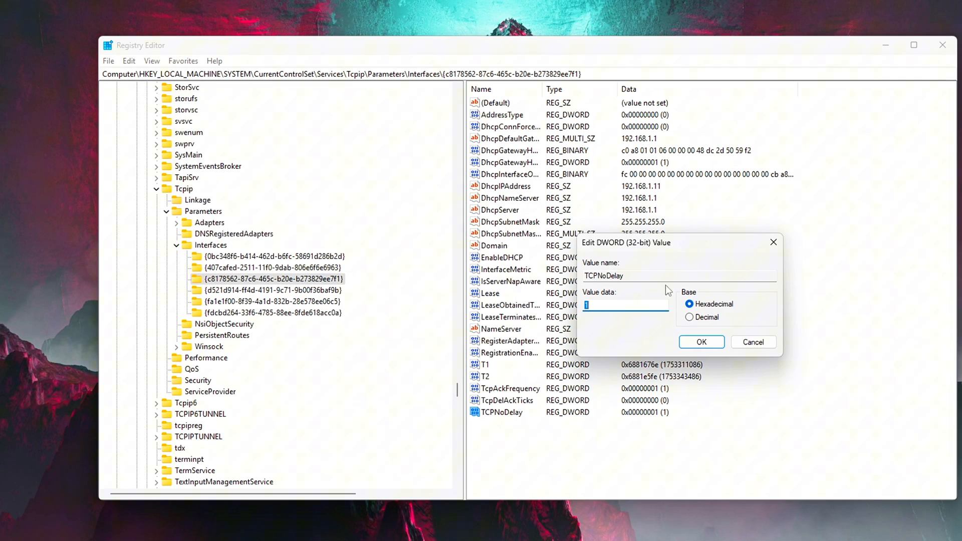
pyautogui.write('0')
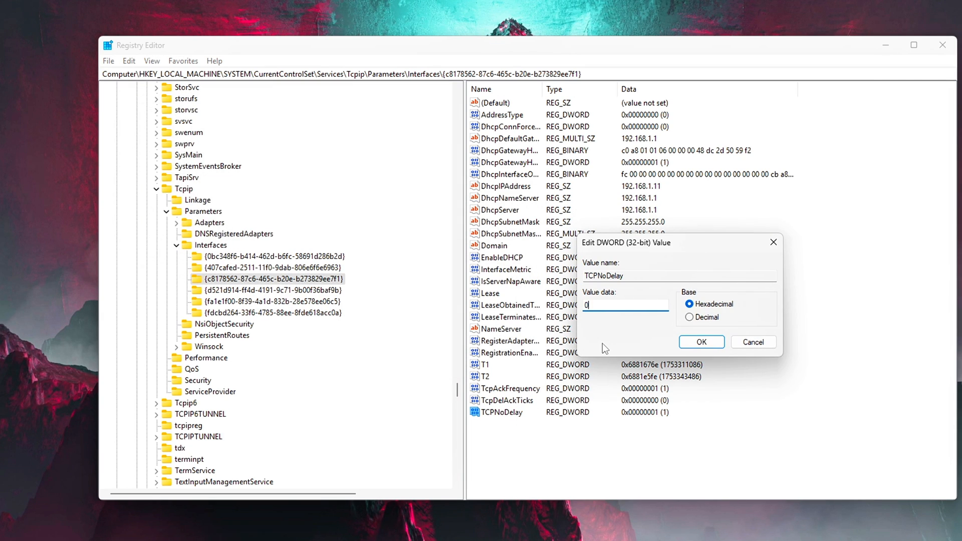
pyautogui.tripleClick(624, 304)
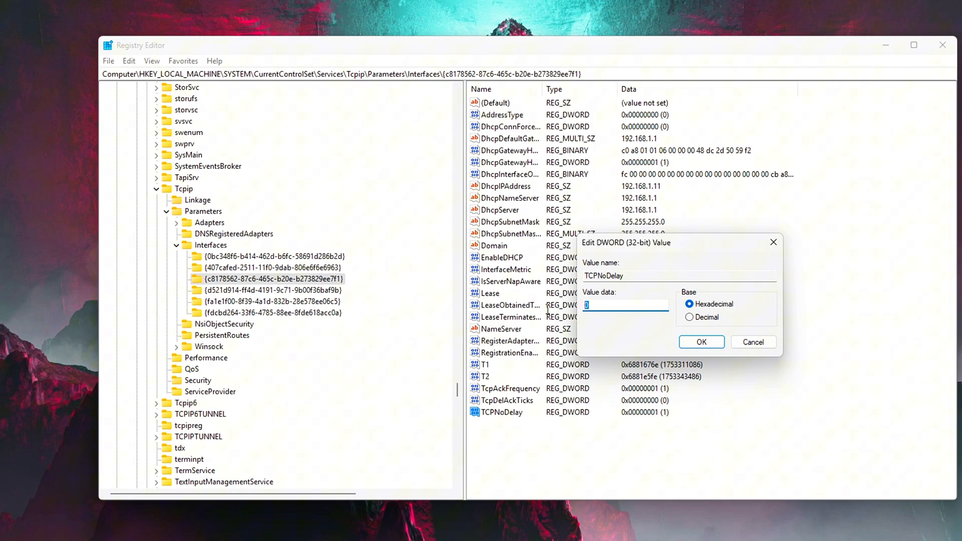
pyautogui.click(701, 342)
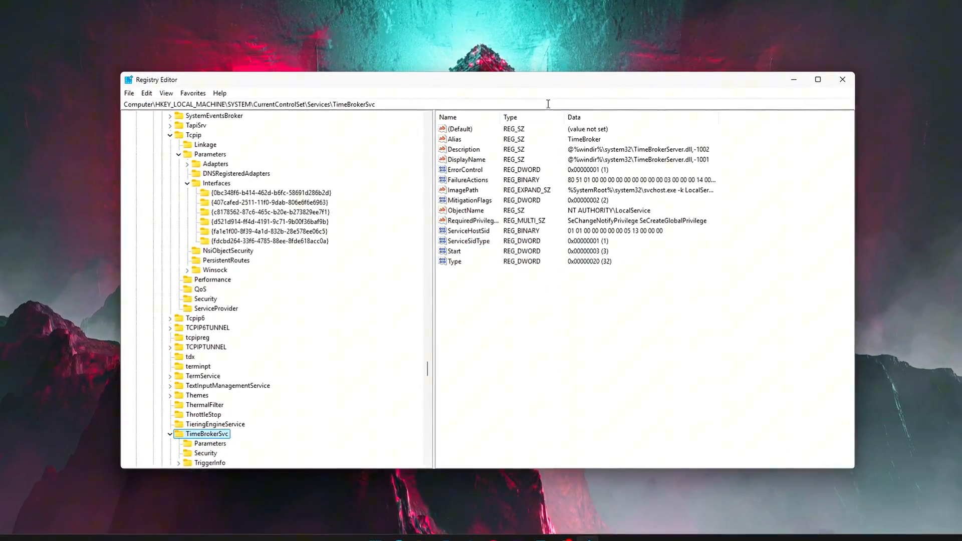
# Step: Set TimeBrokerSvc's Start value to 4 and close Registry Editor
pyautogui.doubleClick(453, 250)
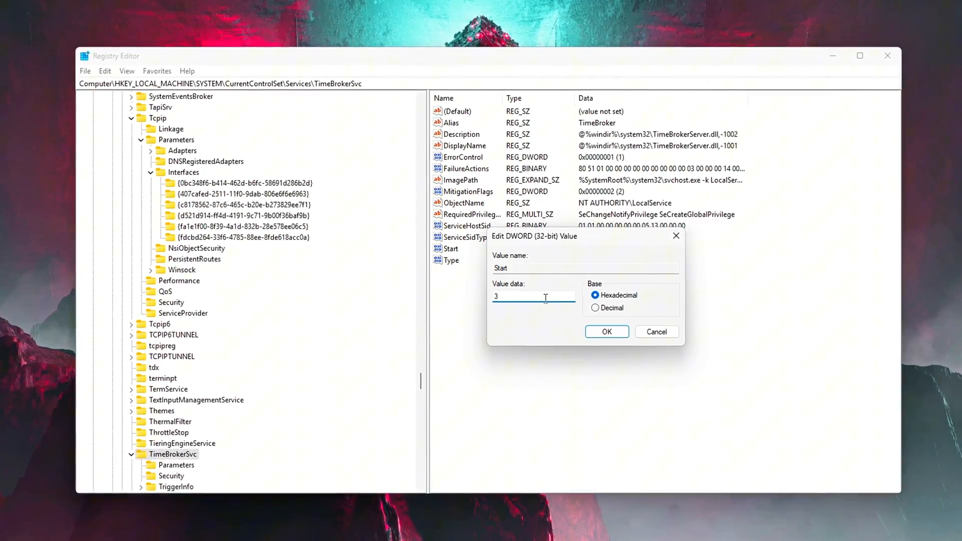
pyautogui.write('4')
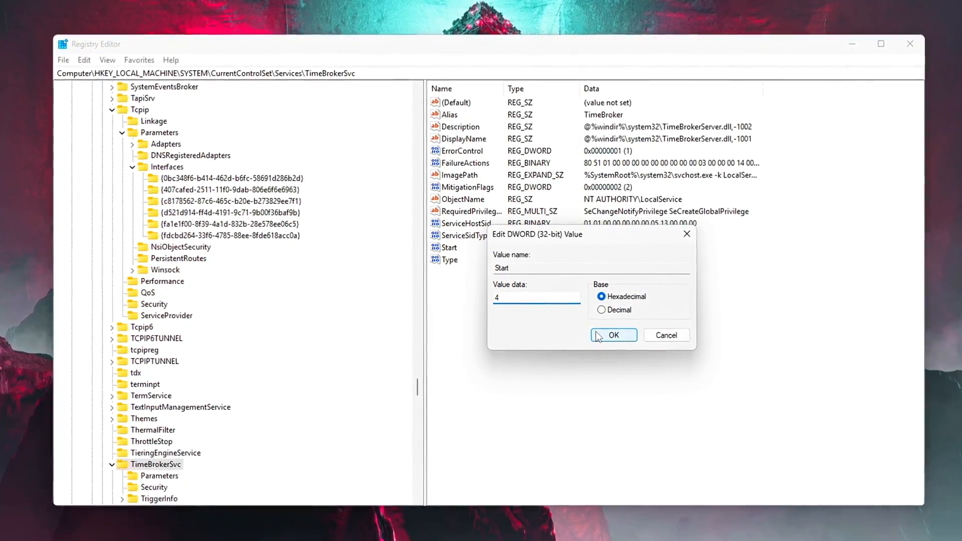
pyautogui.click(614, 335)
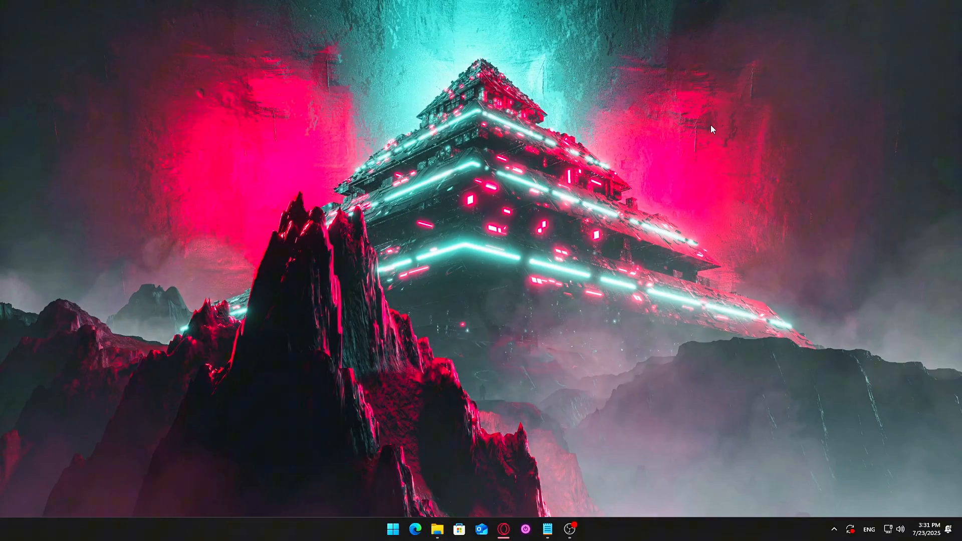
# Step: Launch regedit from the Run box
pyautogui.press('Win+r')
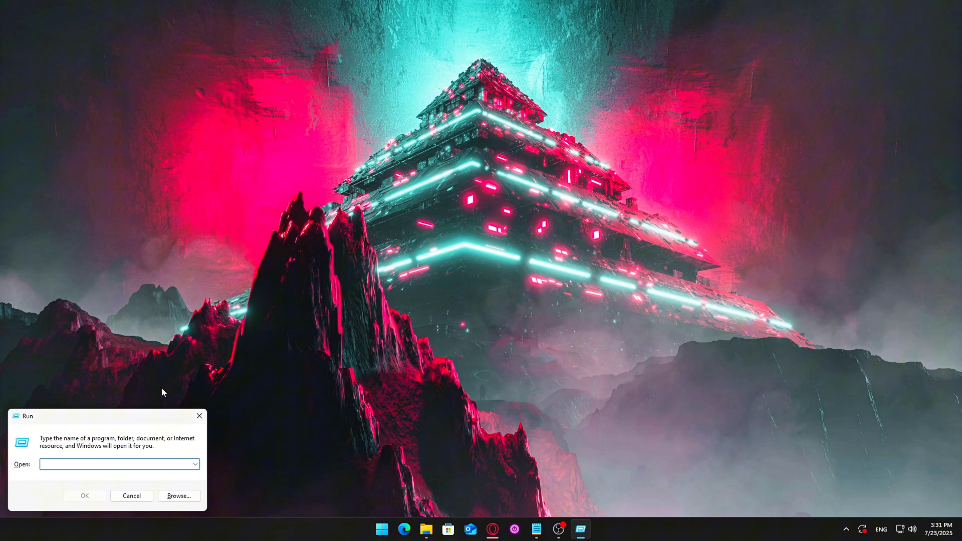
pyautogui.moveTo(155, 396)
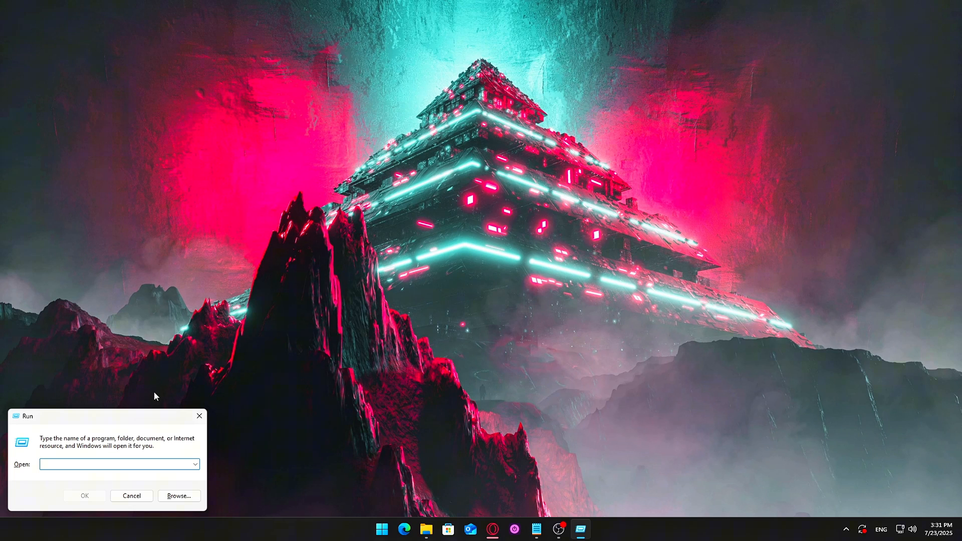
pyautogui.write('regedit')
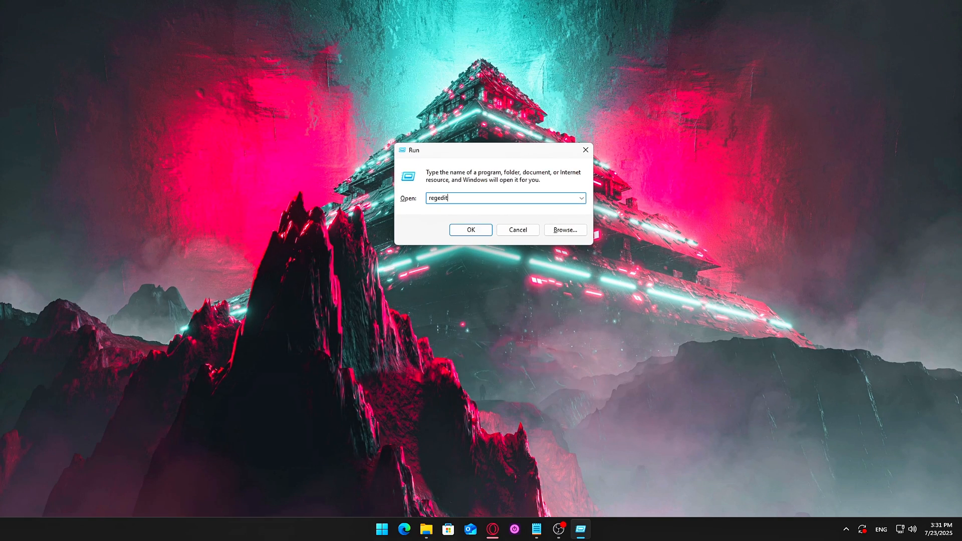
pyautogui.click(470, 229)
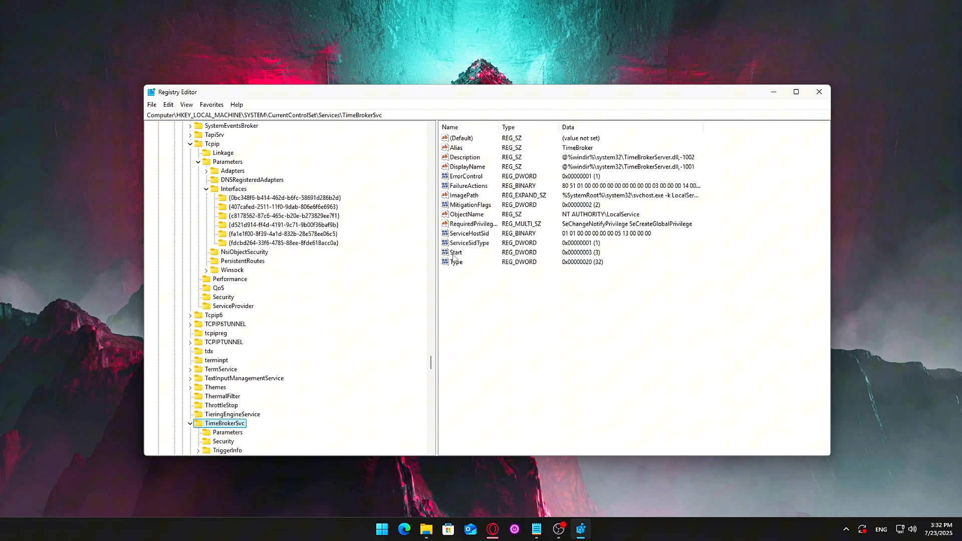
# Step: Set TimeBrokerSvc's Start value to 4 to disable the TimeBroker service
pyautogui.doubleClick(456, 252)
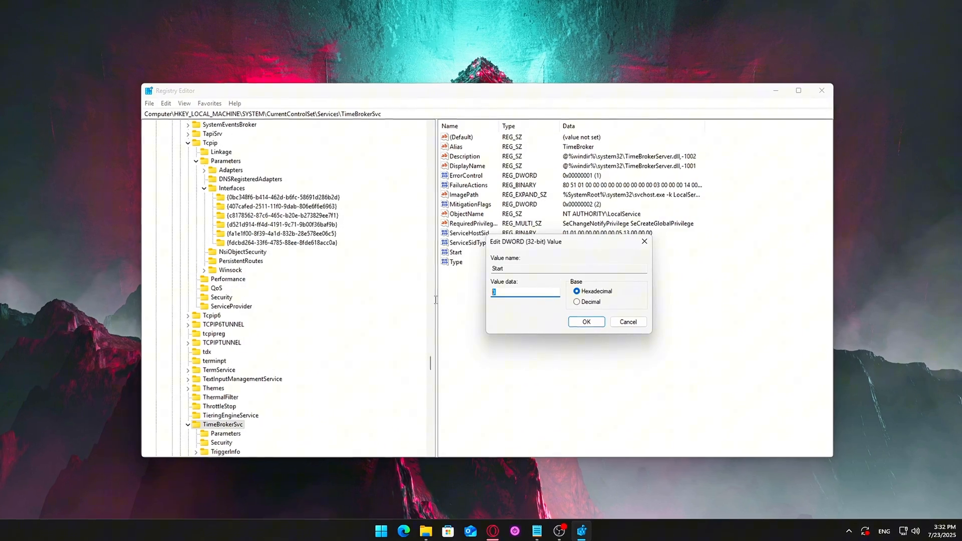
pyautogui.write('4')
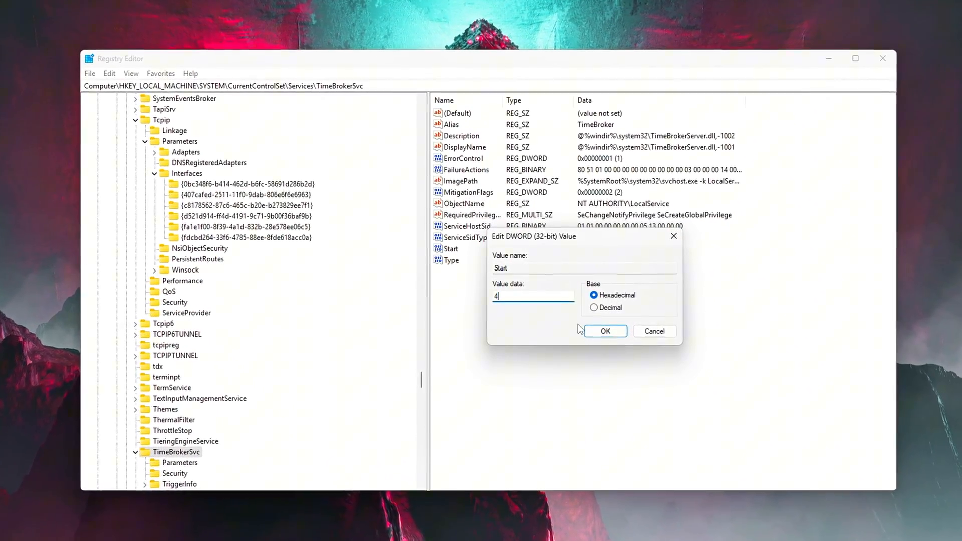
pyautogui.click(605, 331)
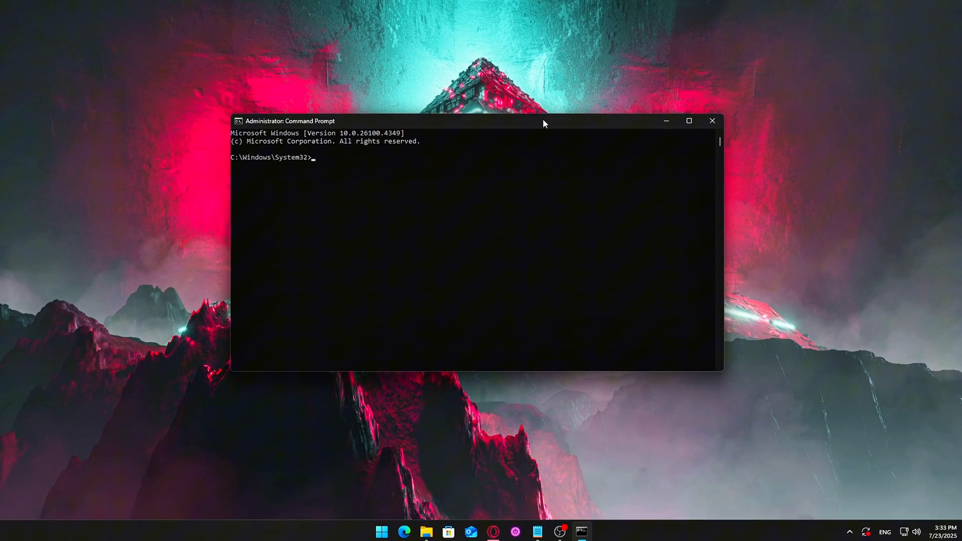
# Step: Run 'sc stop SysMain' and 'sc config SysMain start=disabled' in the admin console
pyautogui.write('sc stop SysMain')
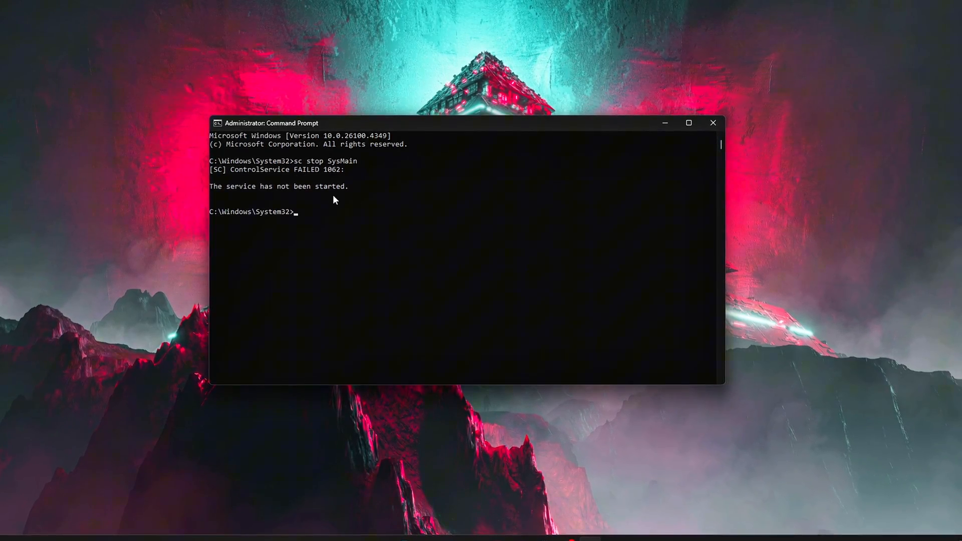
pyautogui.moveTo(349, 187); pyautogui.dragTo(275, 196)
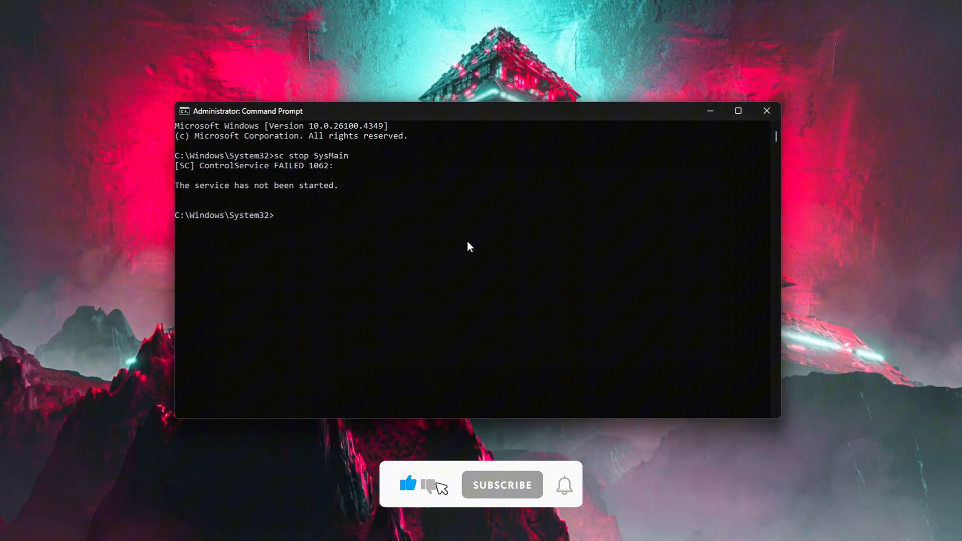
pyautogui.click(503, 485)
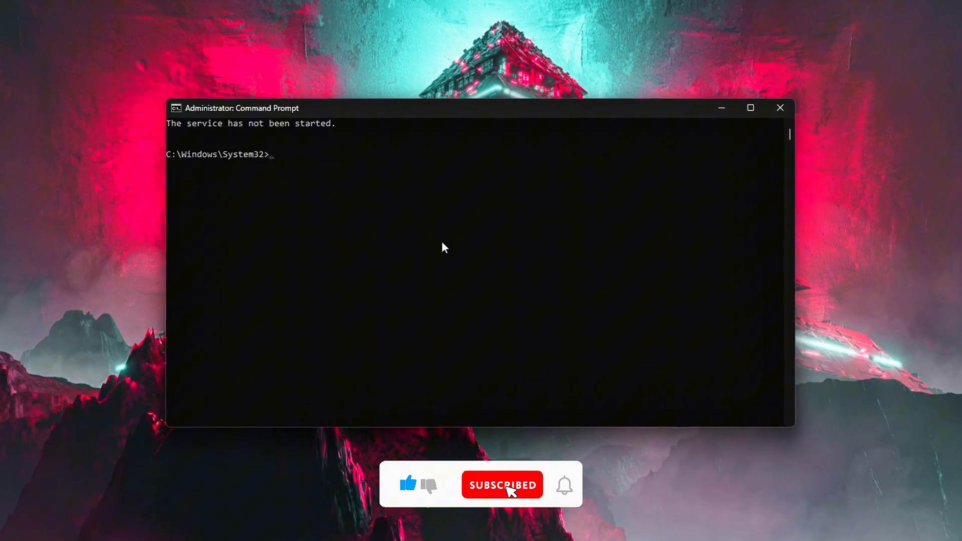
pyautogui.write('sc config SysMain start=disabled')
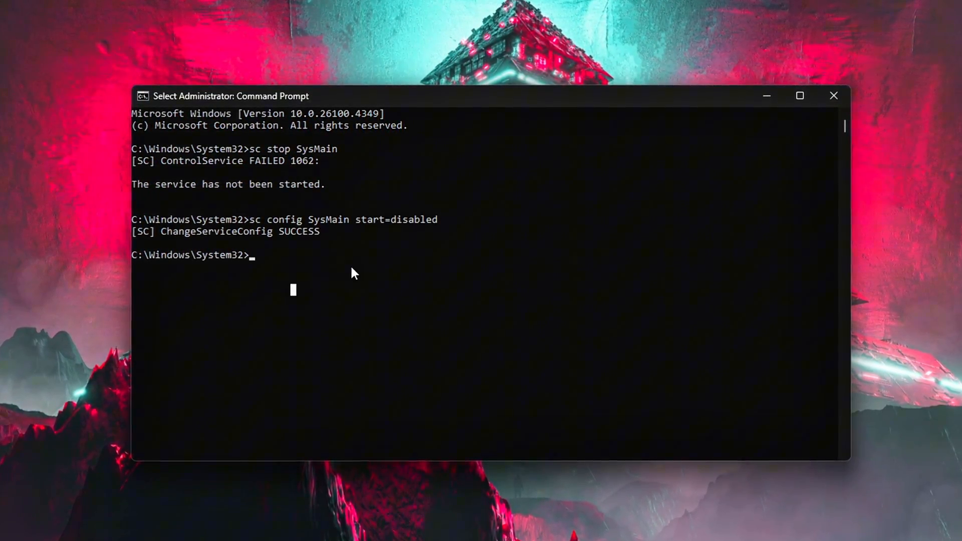
pyautogui.click(834, 97)
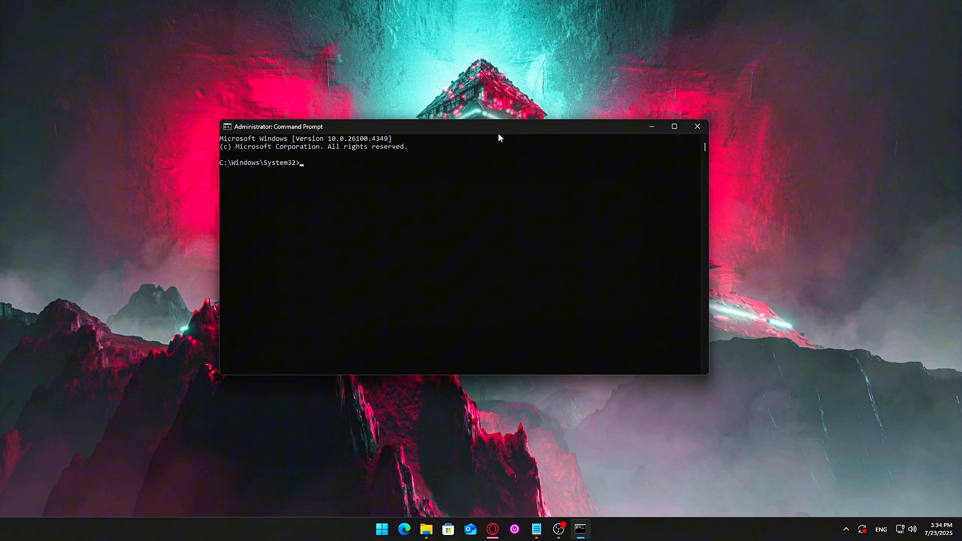
# Step: Rerun the SysMain stop and start=disabled commands, then clear the console with cls
pyautogui.write('sc stop SysMain')
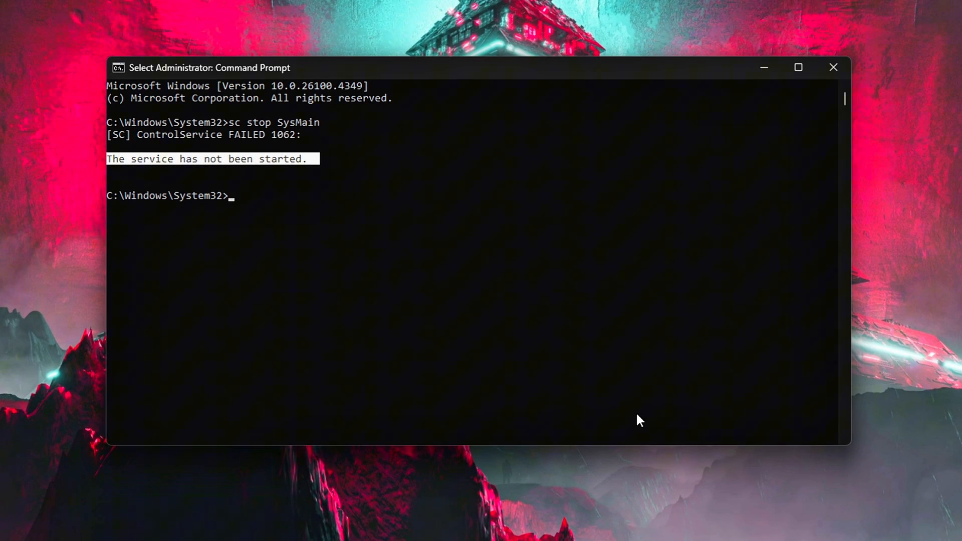
pyautogui.write('sc config SysMain start=disabled')
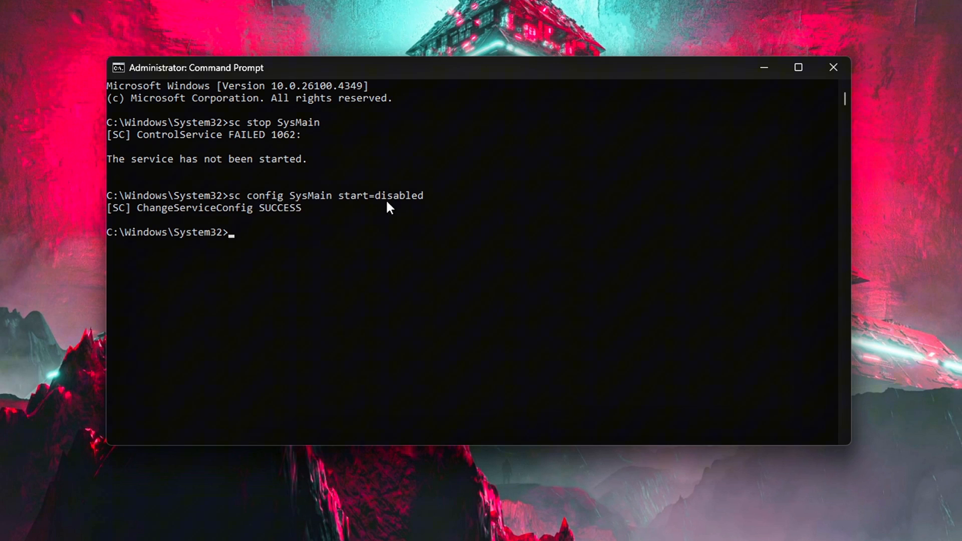
pyautogui.moveTo(423, 199)
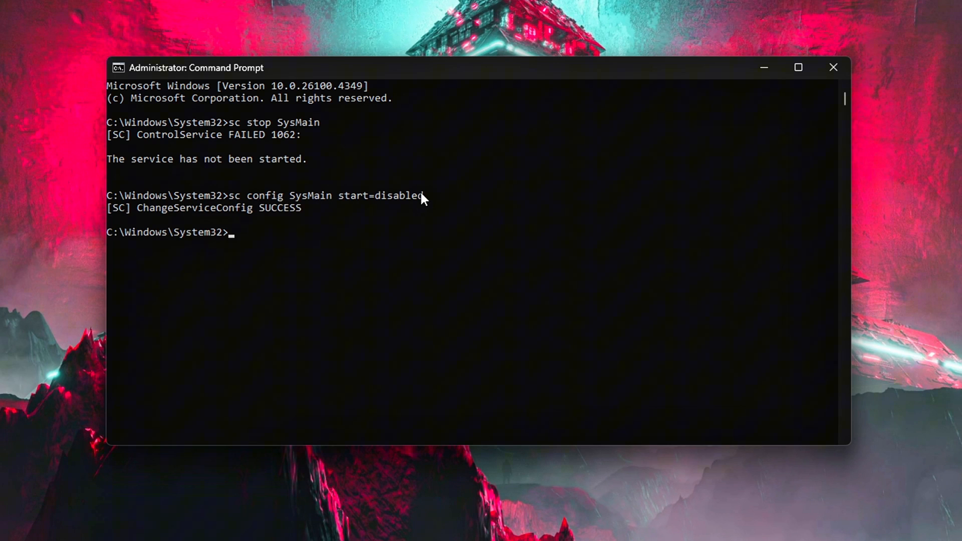
pyautogui.moveTo(232, 195); pyautogui.dragTo(425, 196)
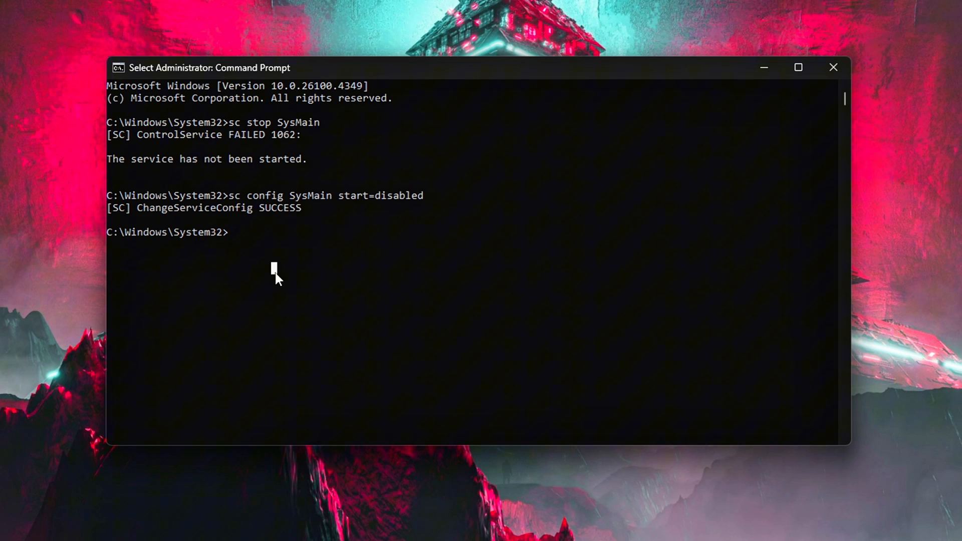
pyautogui.write('cls')
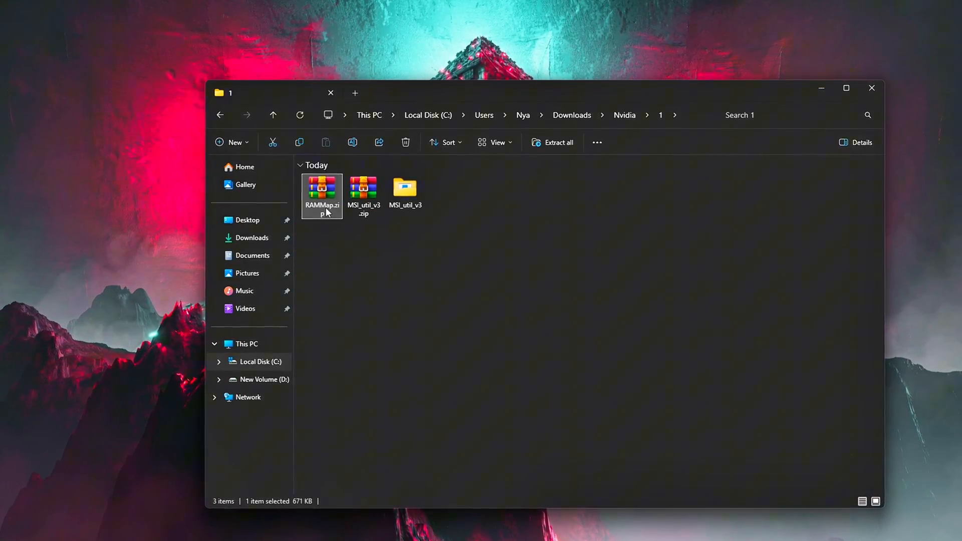
# Step: Extract RAMMap.zip into a RAMMap folder with WinRAR and launch RAMMap64.exe
pyautogui.rightClick(322, 196)
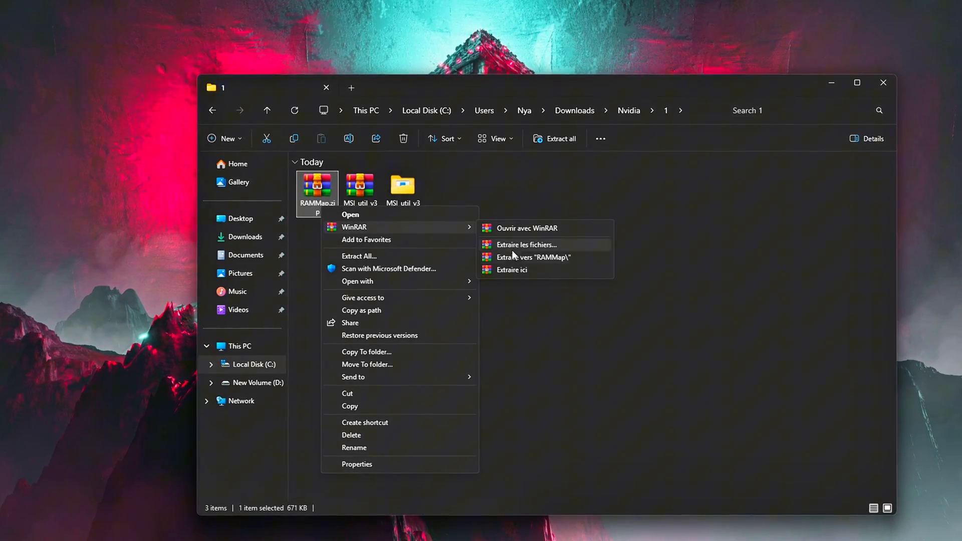
pyautogui.click(533, 258)
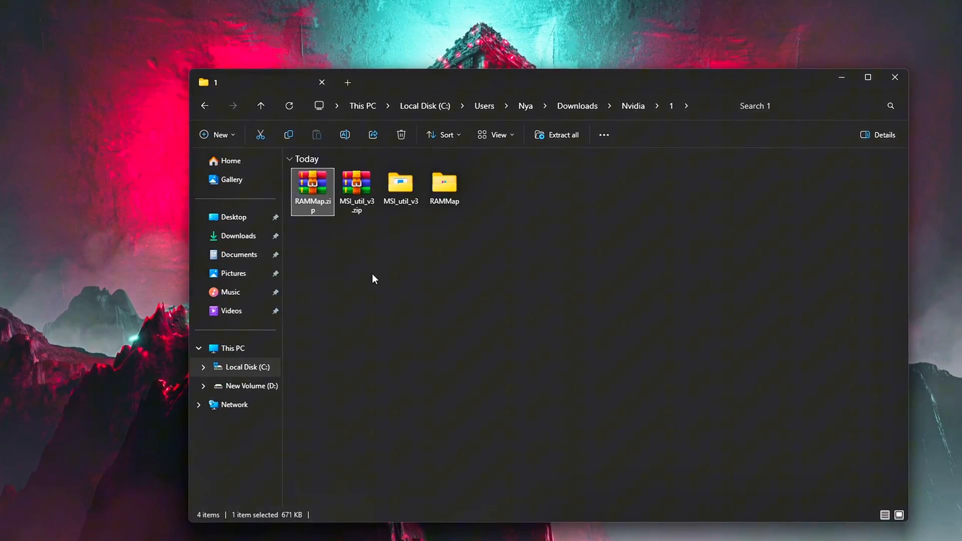
pyautogui.doubleClick(444, 188)
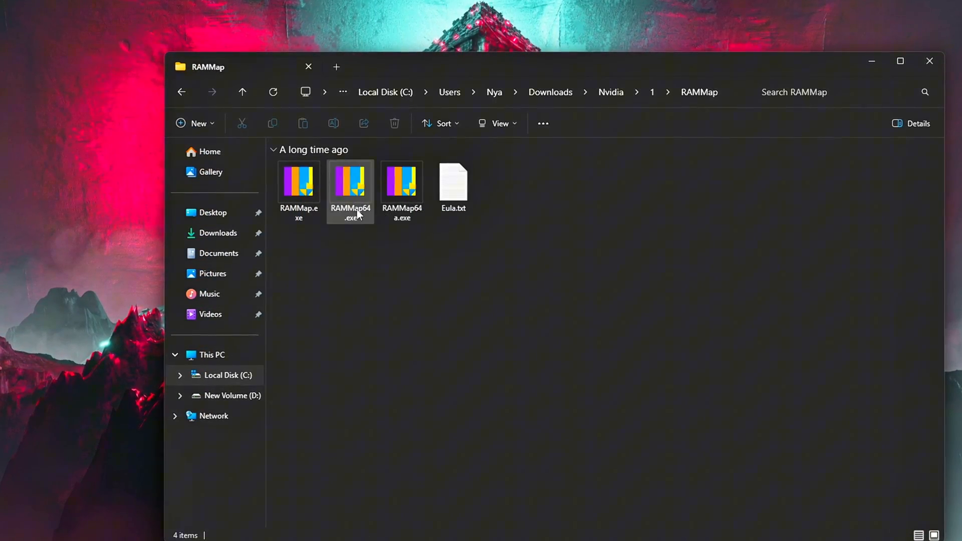
pyautogui.doubleClick(350, 181)
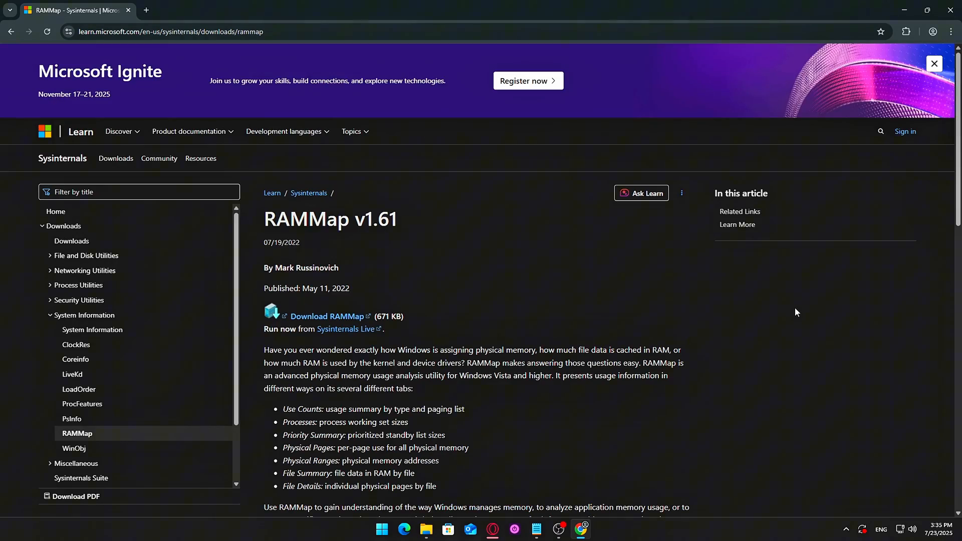
# Step: Show the Sysinternals RAMMap v1.61 page, then return to the extracted RAMMap folder
pyautogui.click(326, 317)
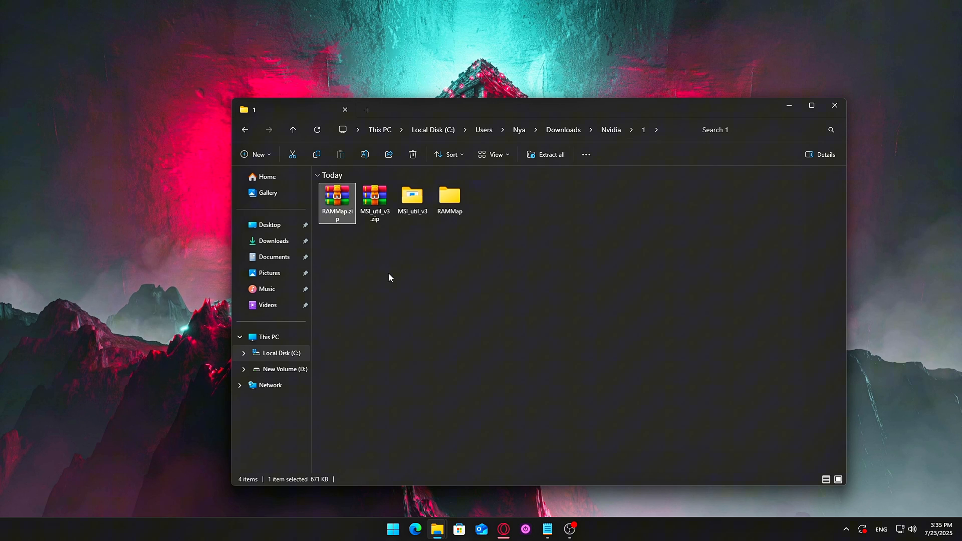
pyautogui.doubleClick(449, 197)
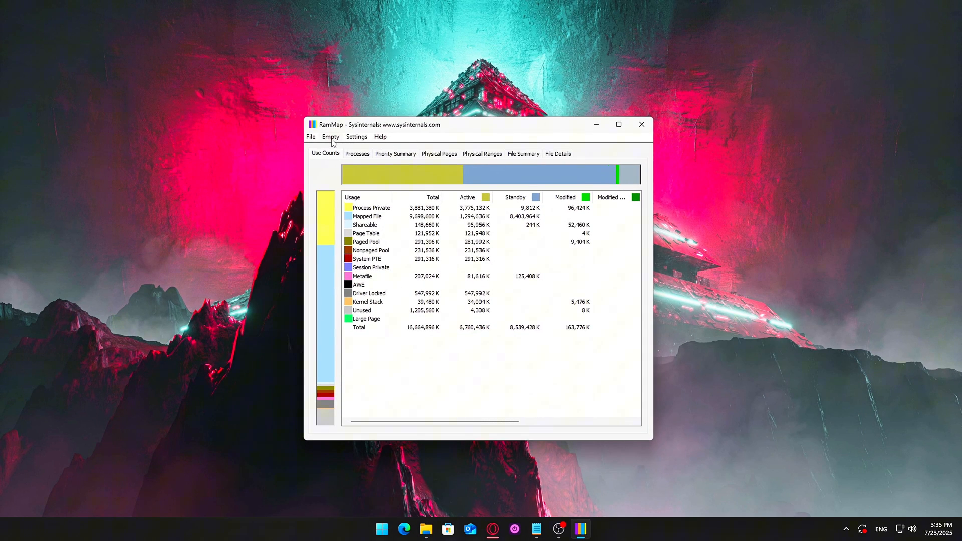
# Step: Empty the standby memory list from RAMMap's Empty menu
pyautogui.click(329, 137)
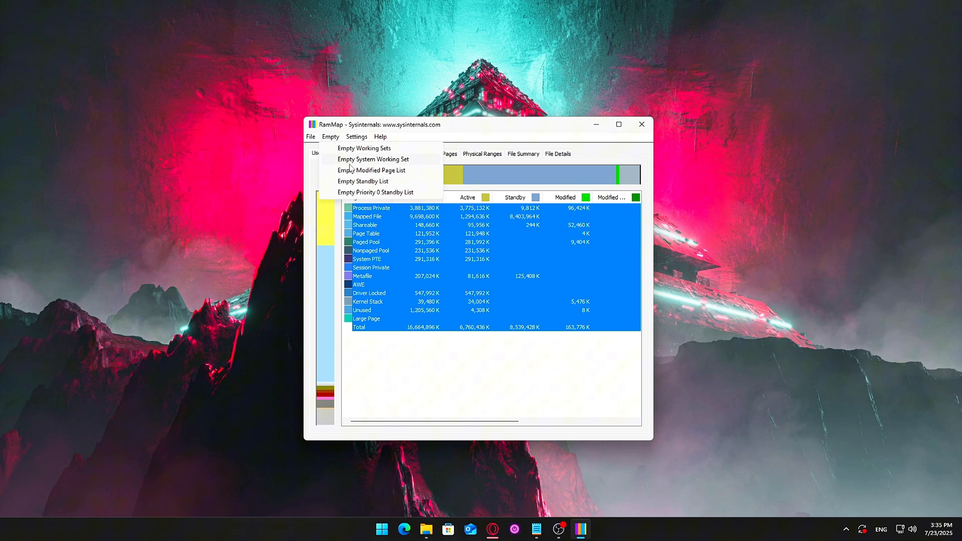
pyautogui.moveTo(362, 181)
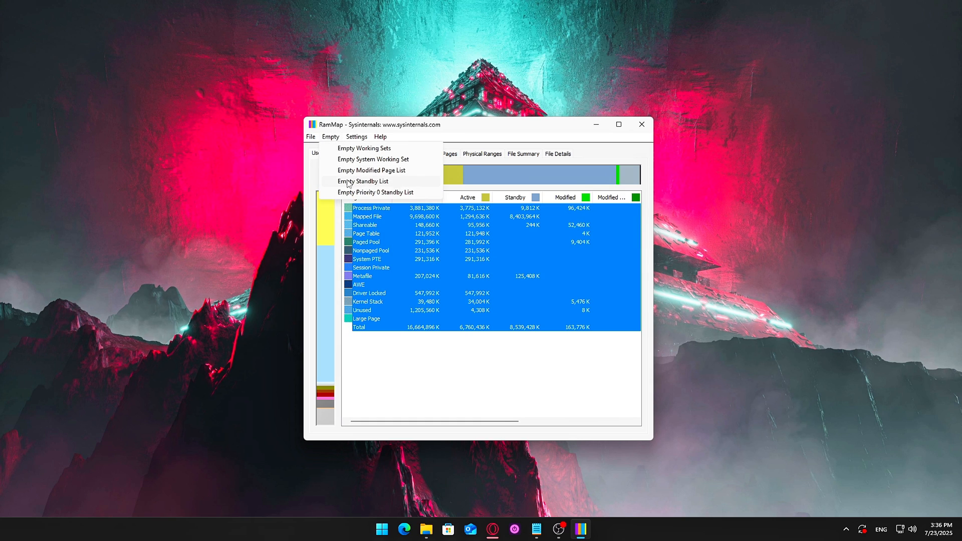
pyautogui.click(363, 181)
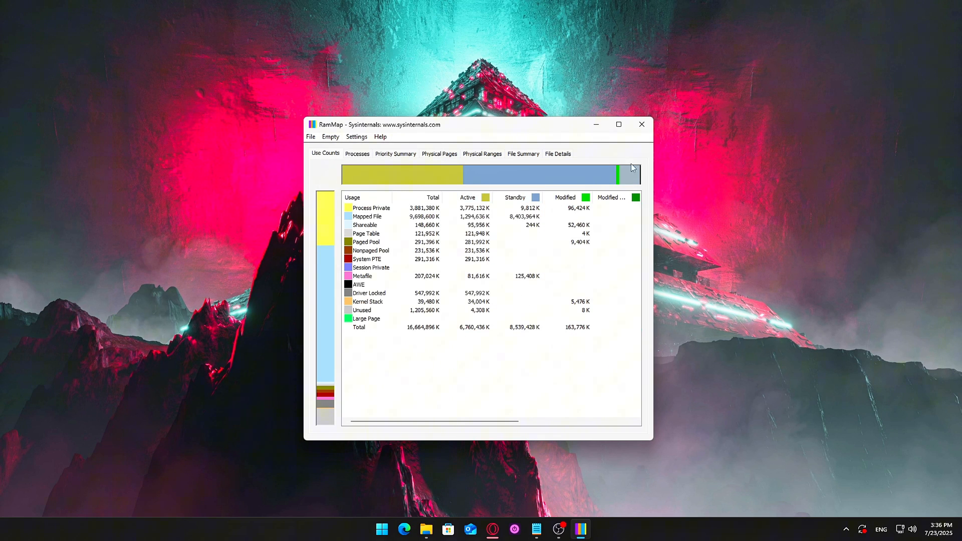
pyautogui.moveTo(644, 278)
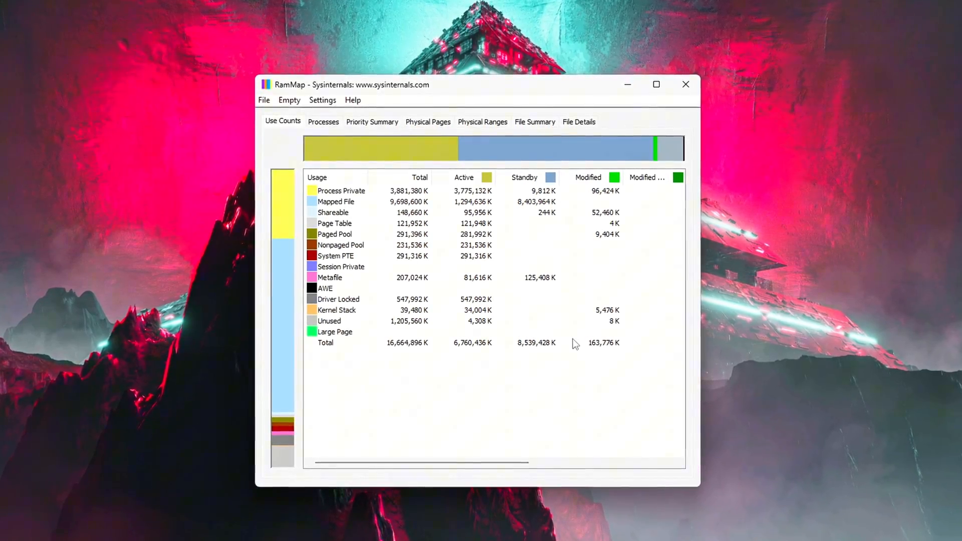
pyautogui.moveTo(472, 84); pyautogui.dragTo(469, 76)
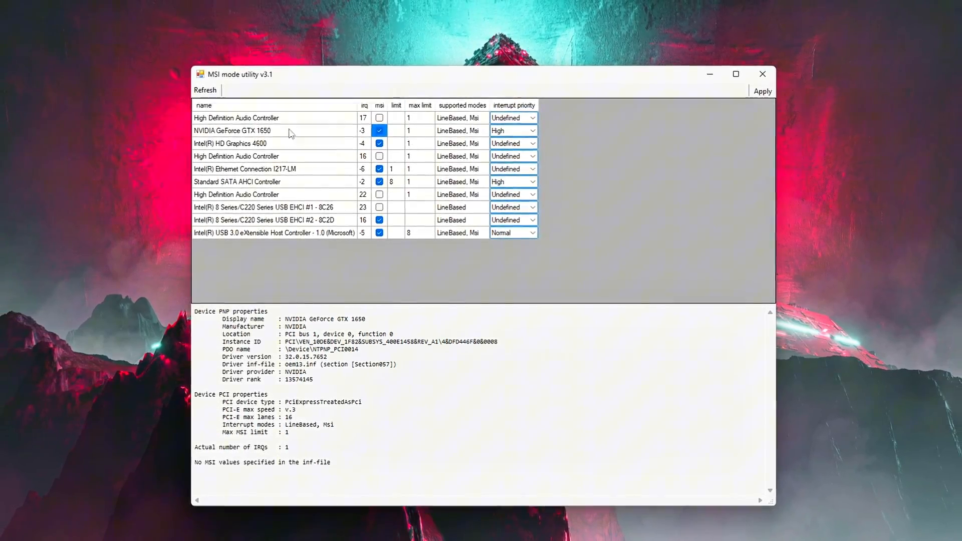
# Step: Show the GTX 1650 in MSI utility, RAMMap's Empty menu, and TimeBrokerSvc's Start value for editing
pyautogui.click(532, 130)
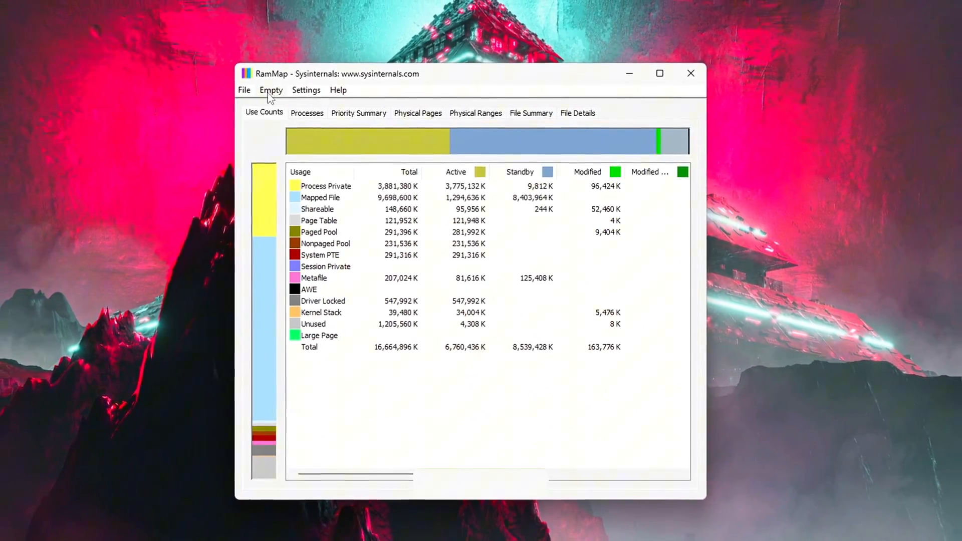
pyautogui.click(271, 90)
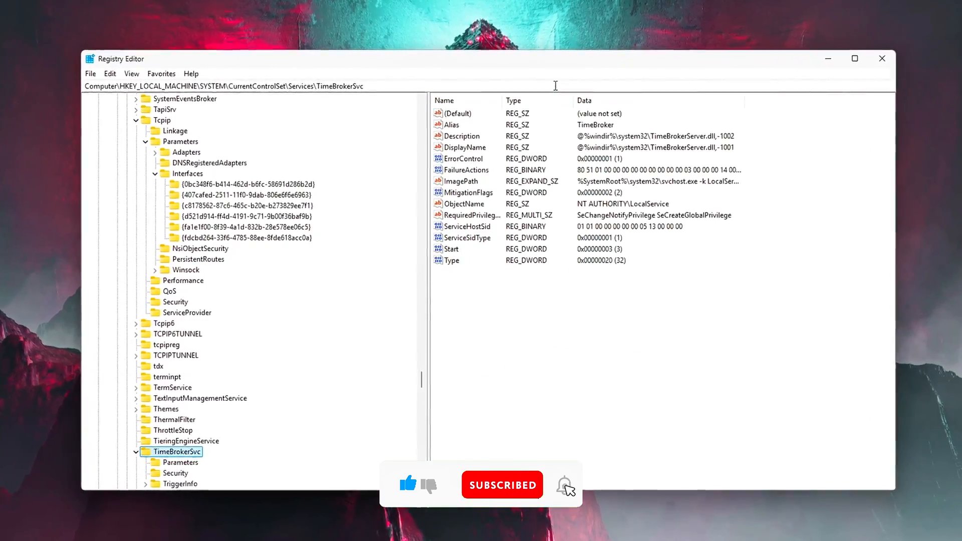
pyautogui.doubleClick(453, 249)
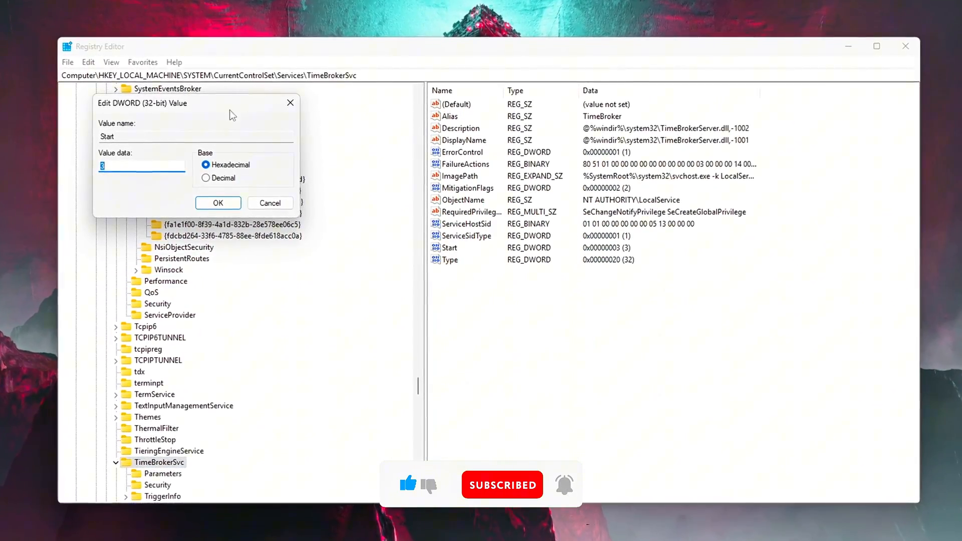